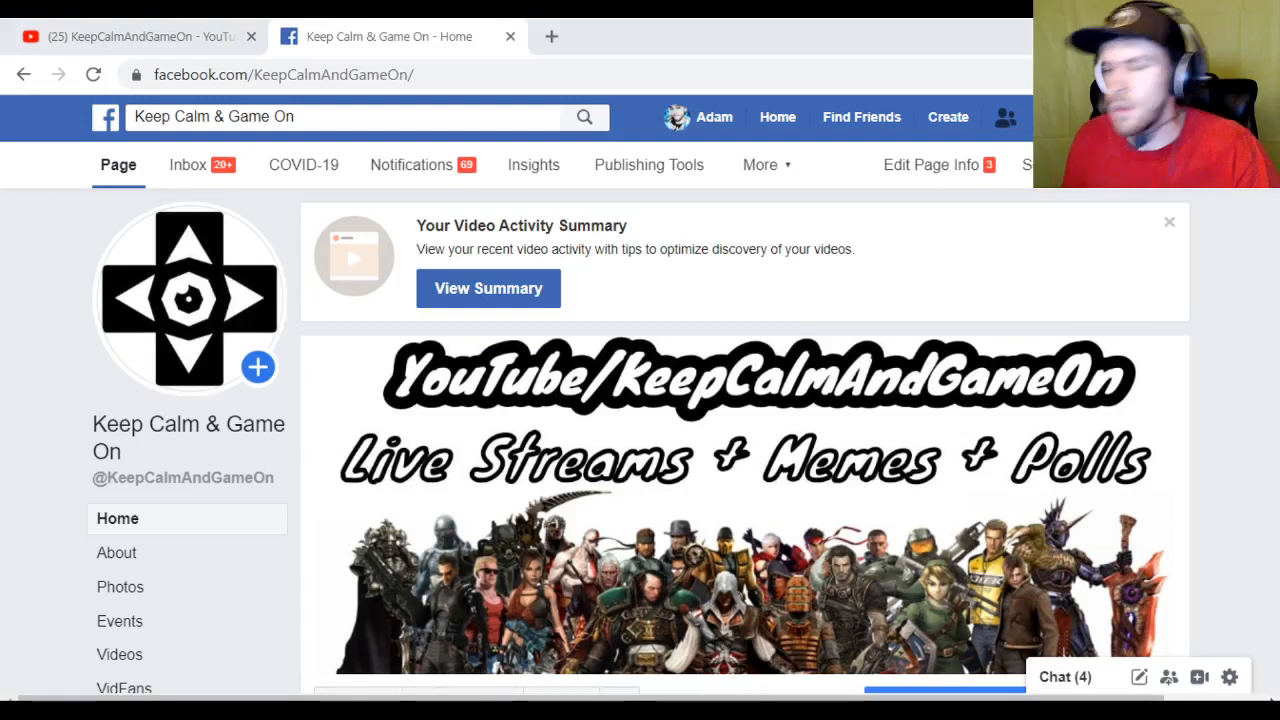
mouse_move(784, 504)
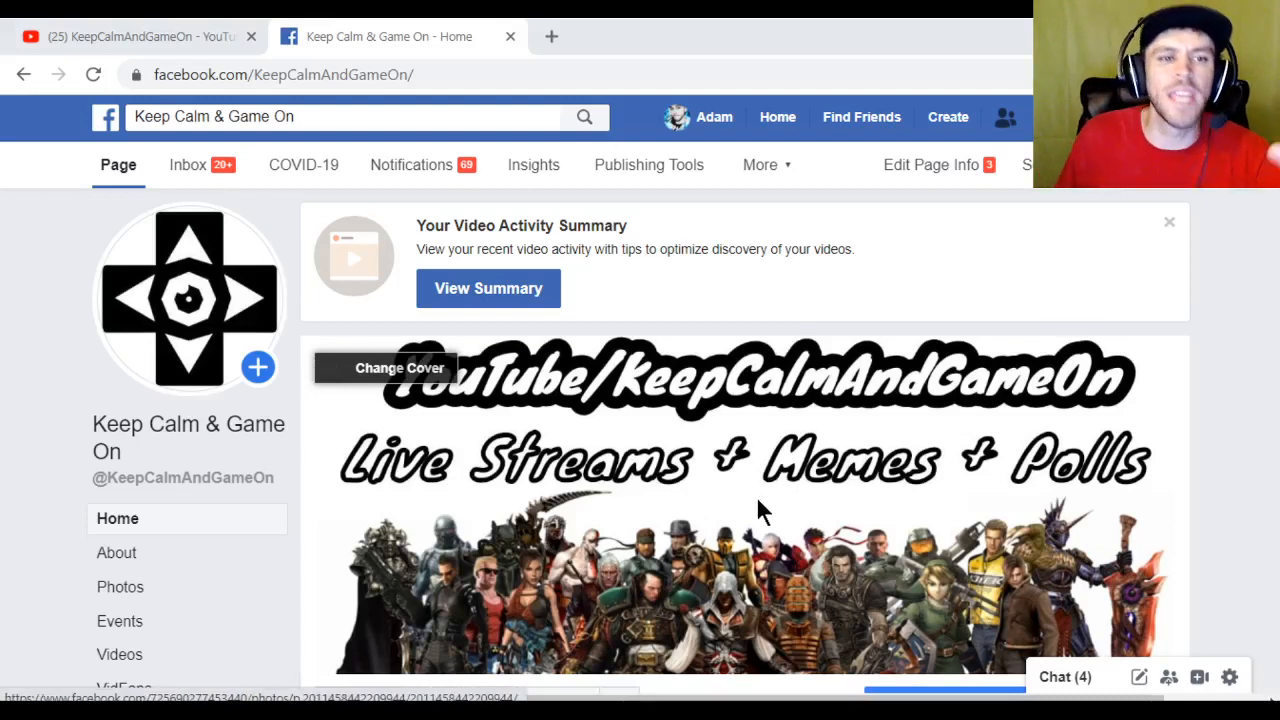
mouse_move(640, 540)
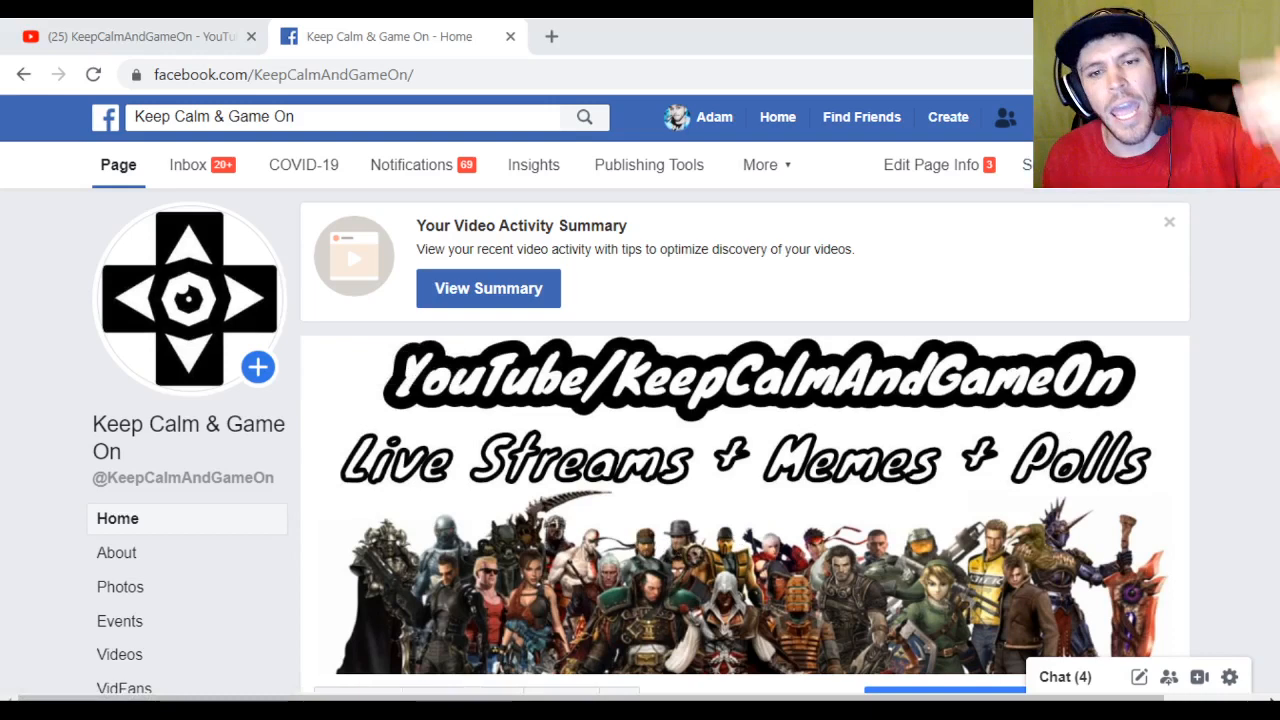
mouse_move(1256, 352)
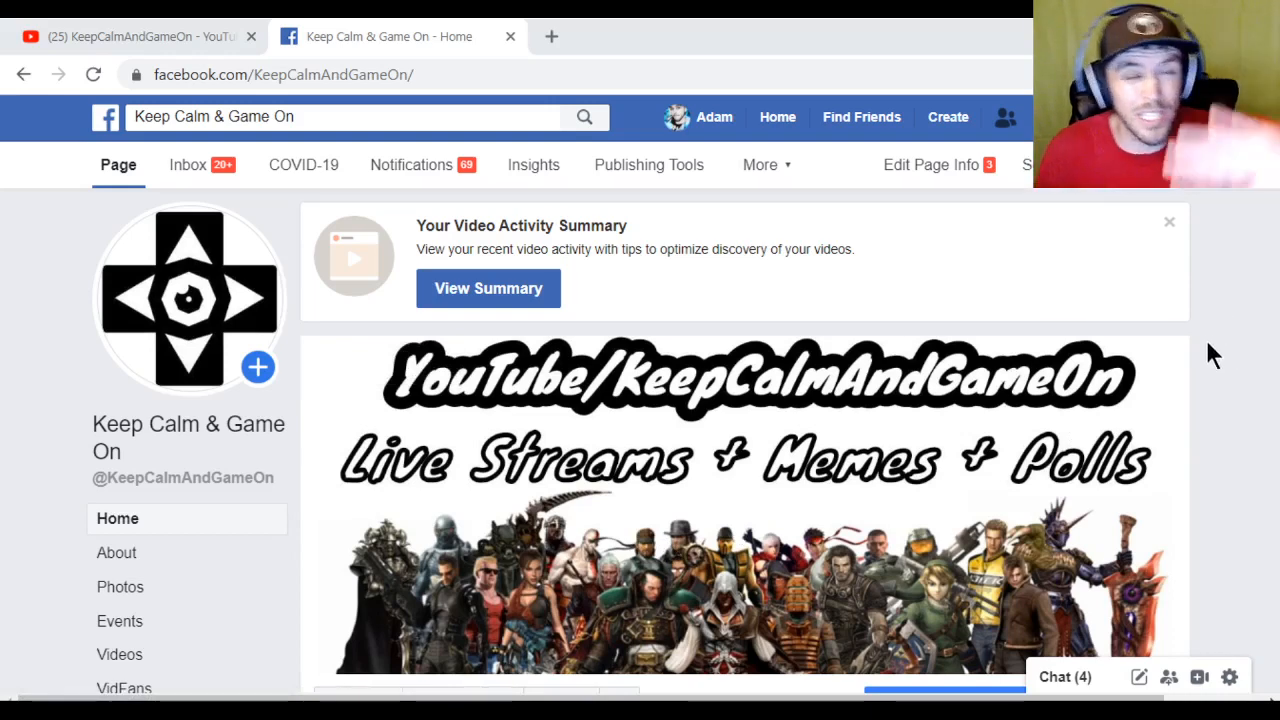
mouse_move(1176, 376)
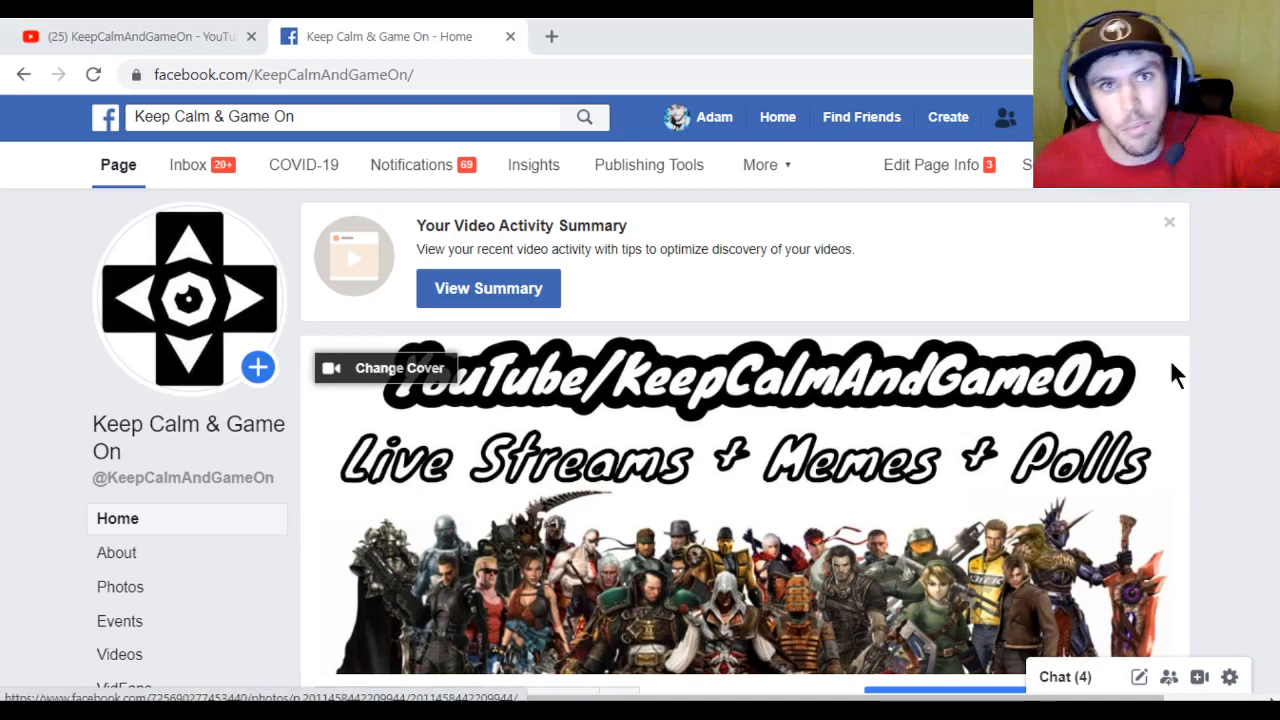
mouse_move(990, 284)
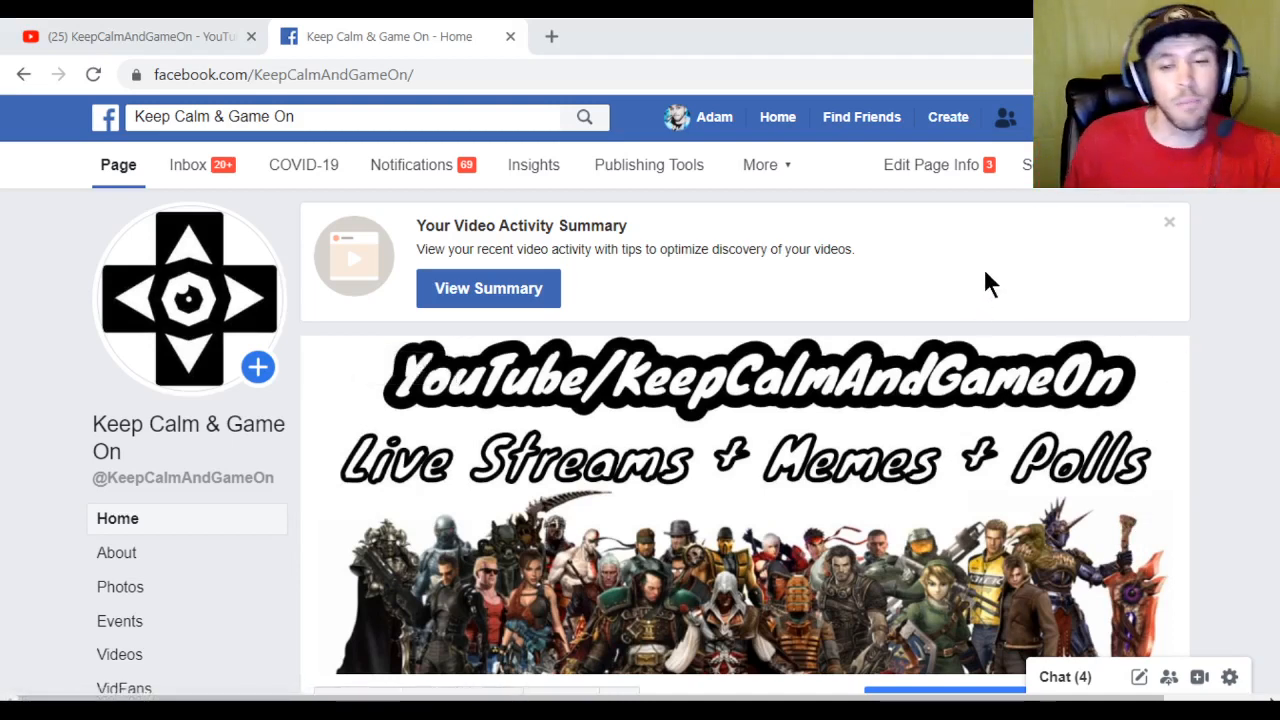
mouse_move(1216, 336)
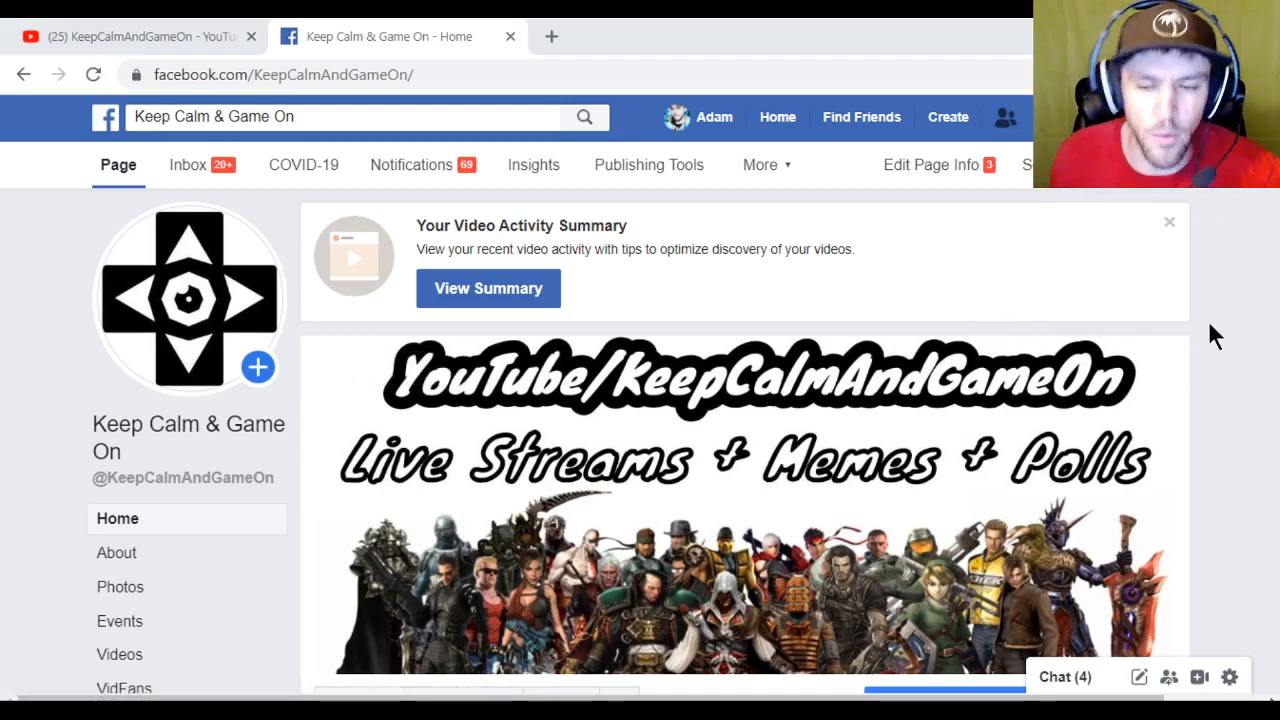
mouse_move(196, 196)
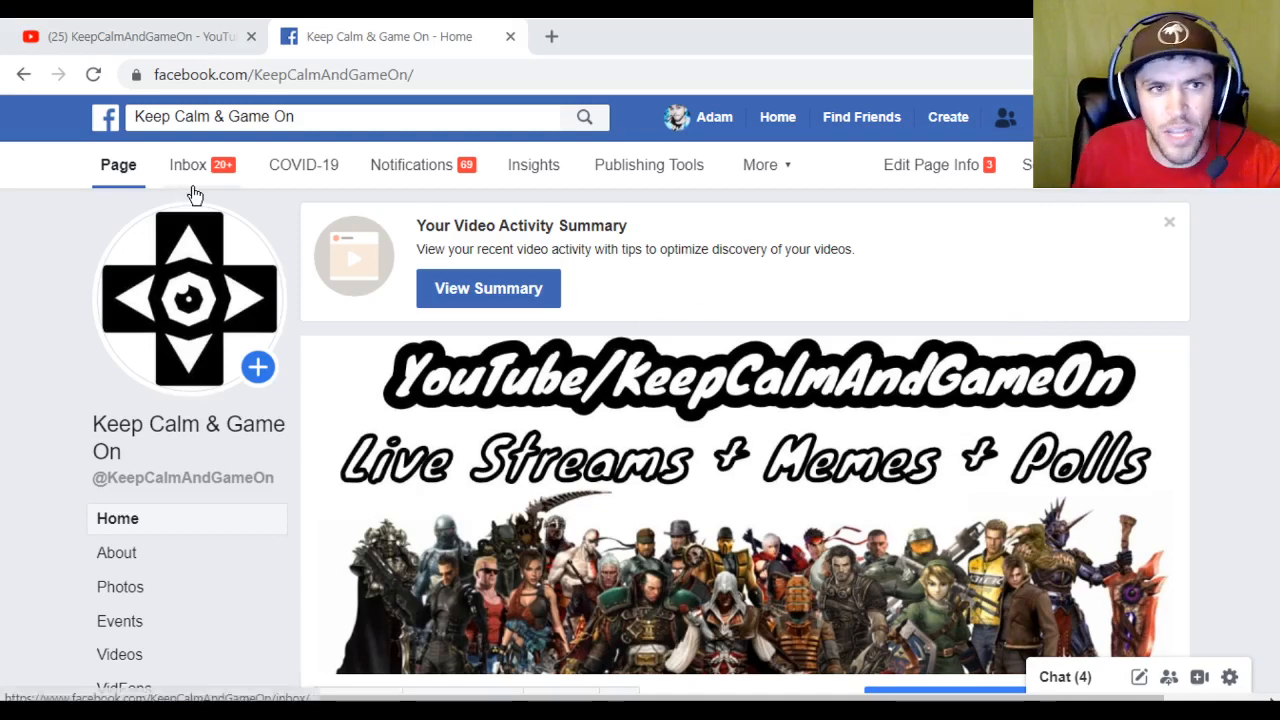
Step: Start a Live video from the page's Create section so Live Producer loads
scroll("down", 3)
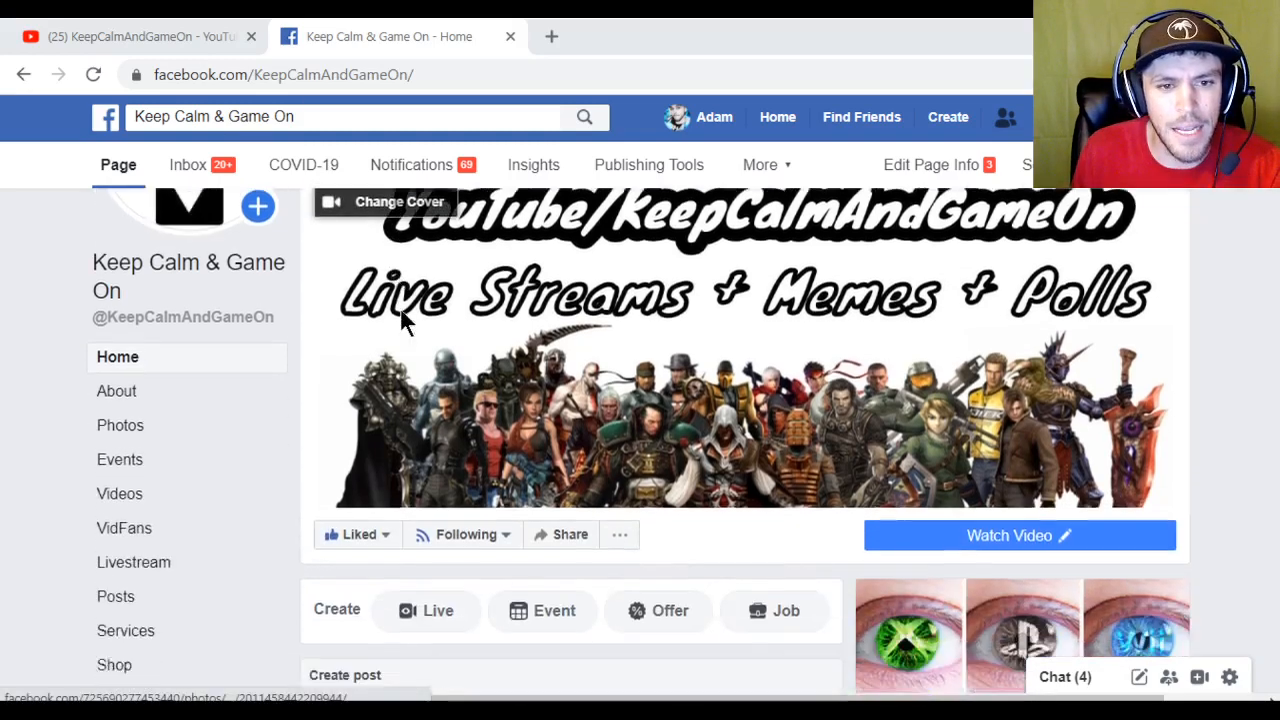
scroll("down", 3)
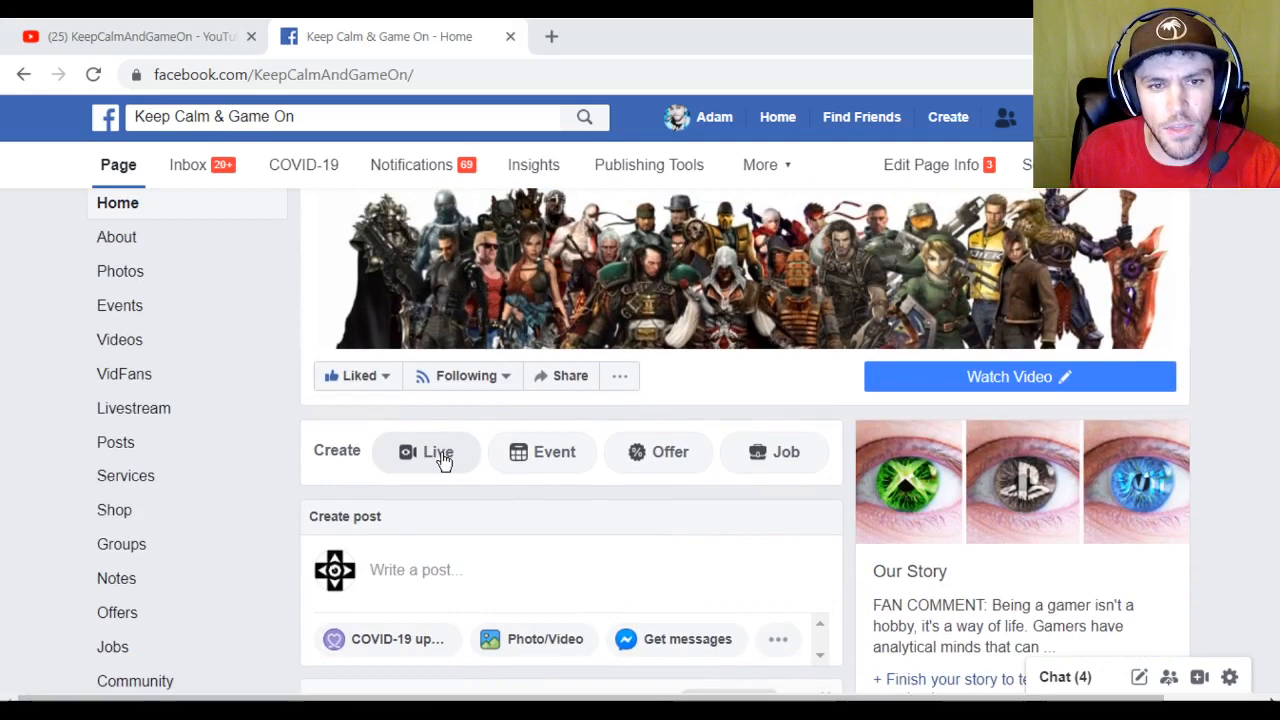
left_click(426, 452)
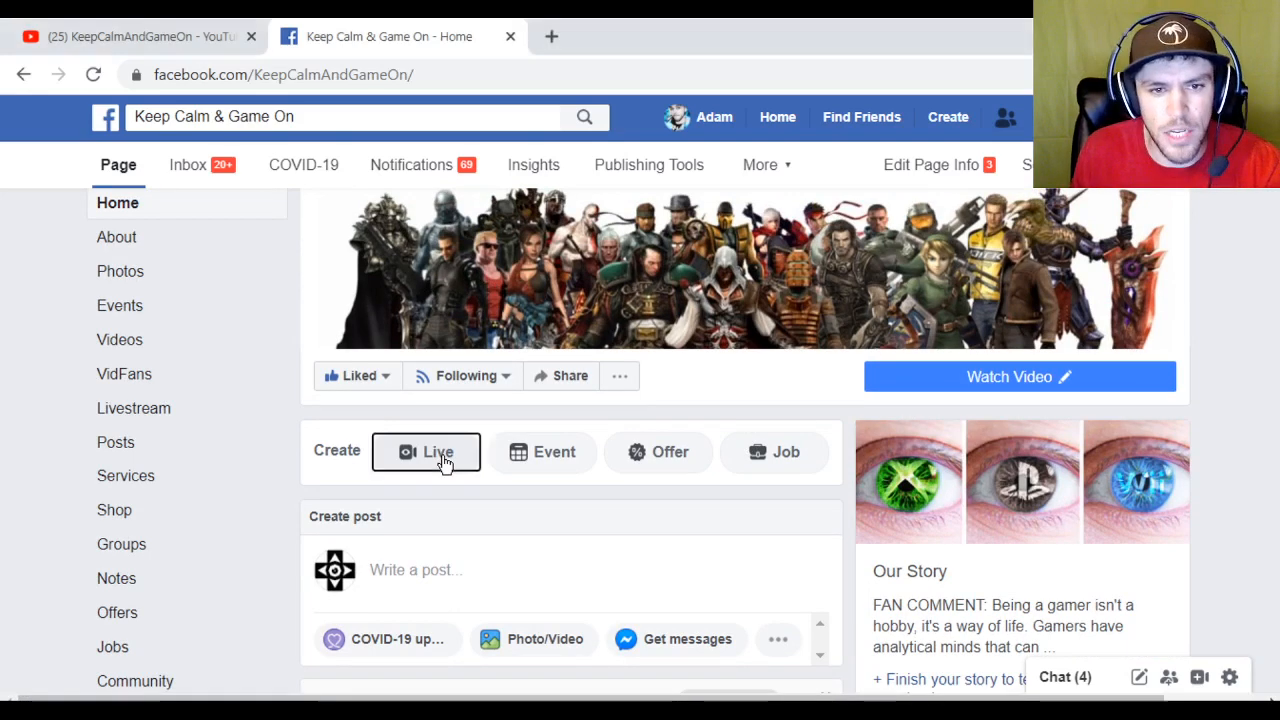
left_click(428, 452)
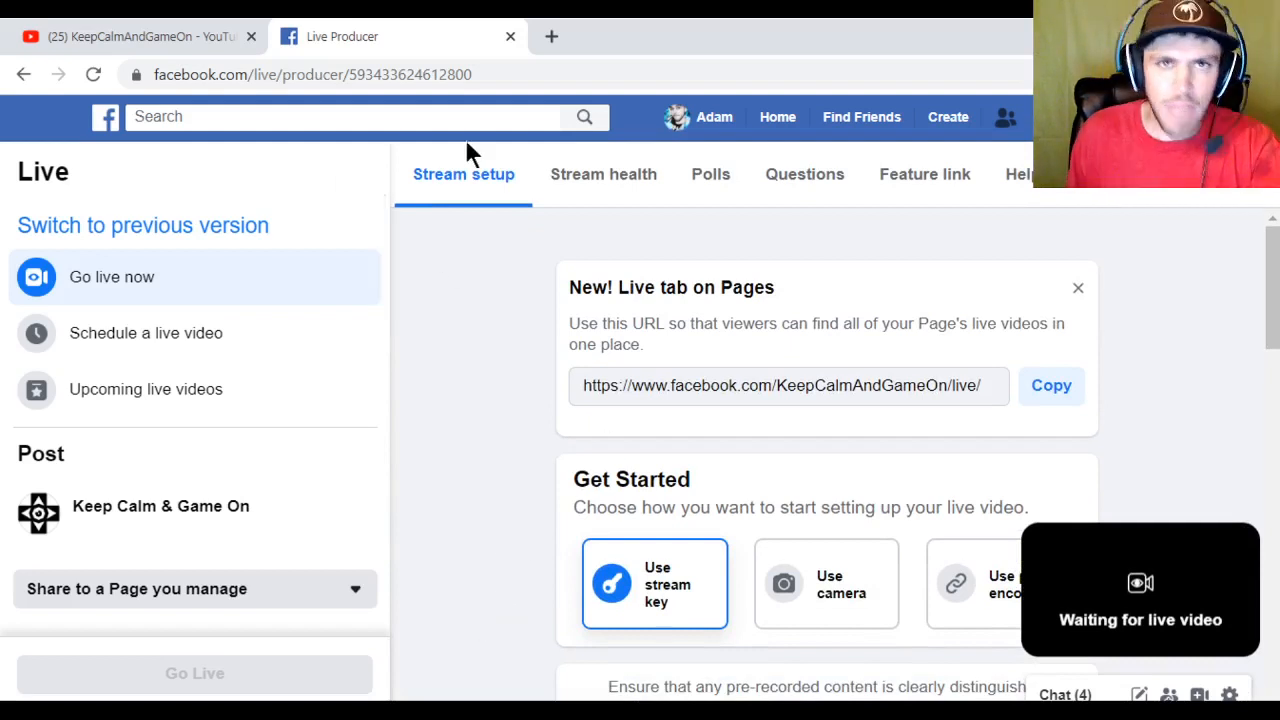
Step: Scroll Live Producer down to the Live stream setup showing Server URL and Stream key
scroll("down", 3)
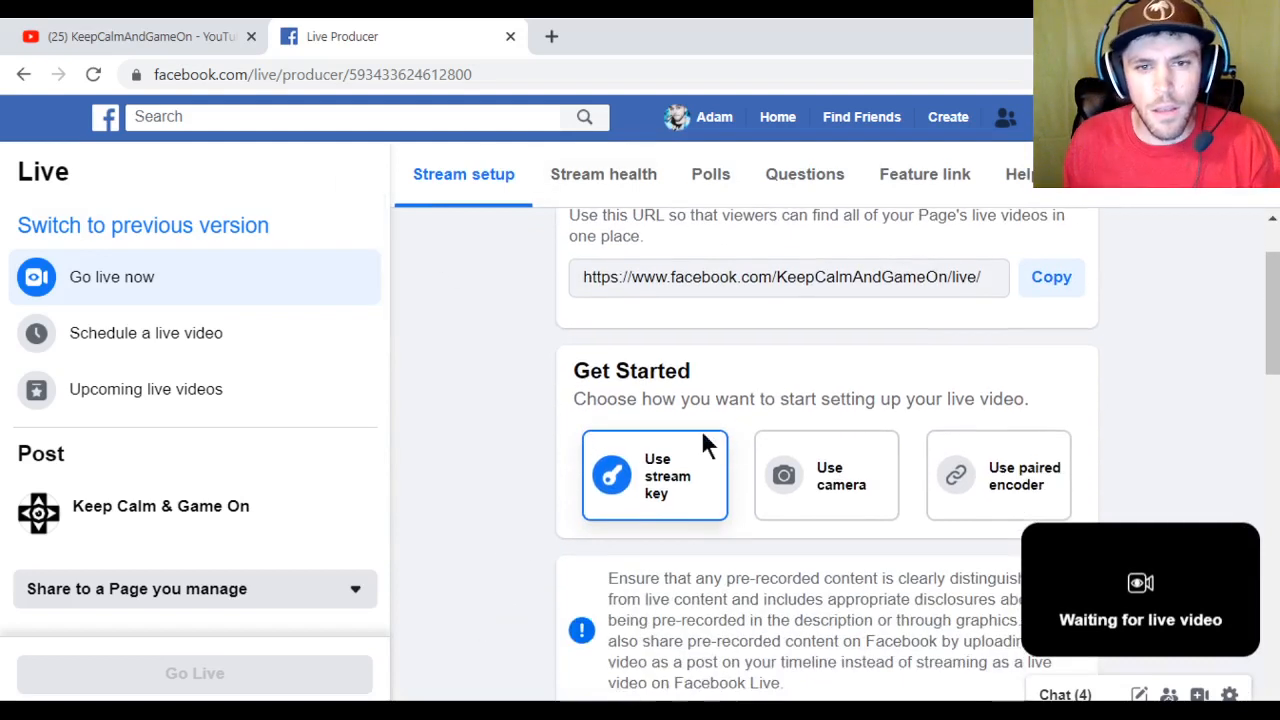
scroll("down", 3)
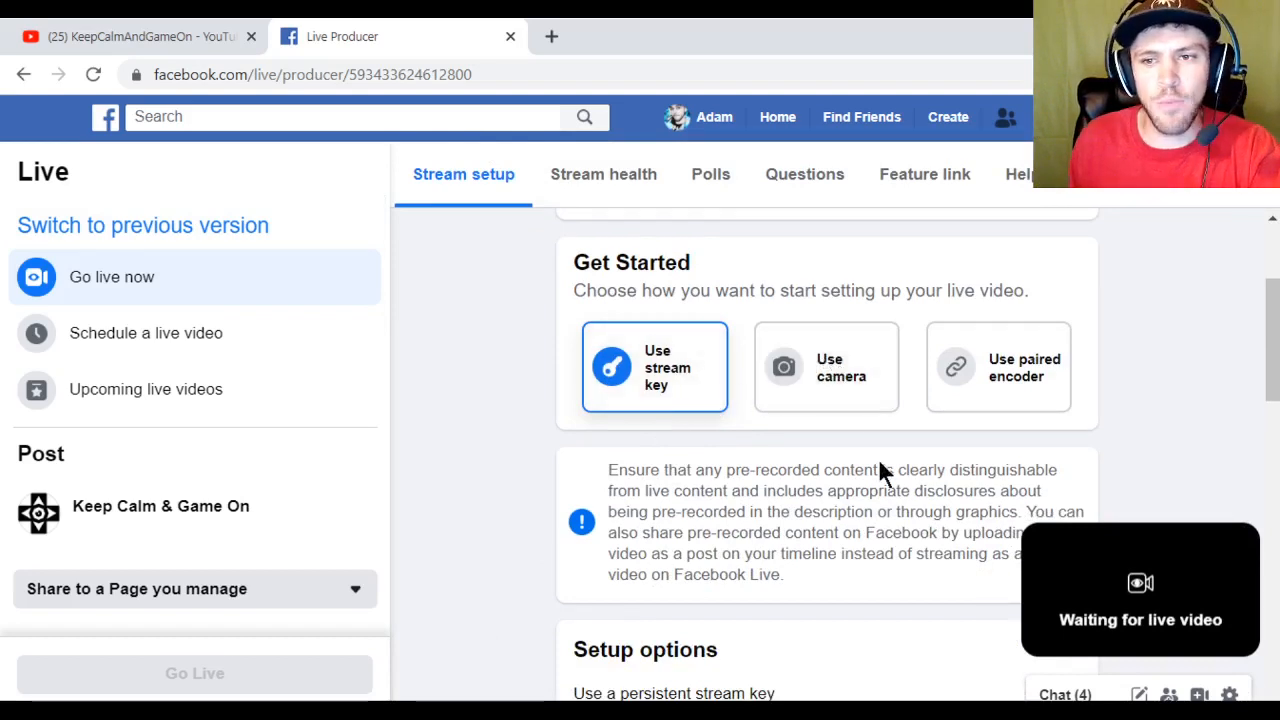
mouse_move(700, 378)
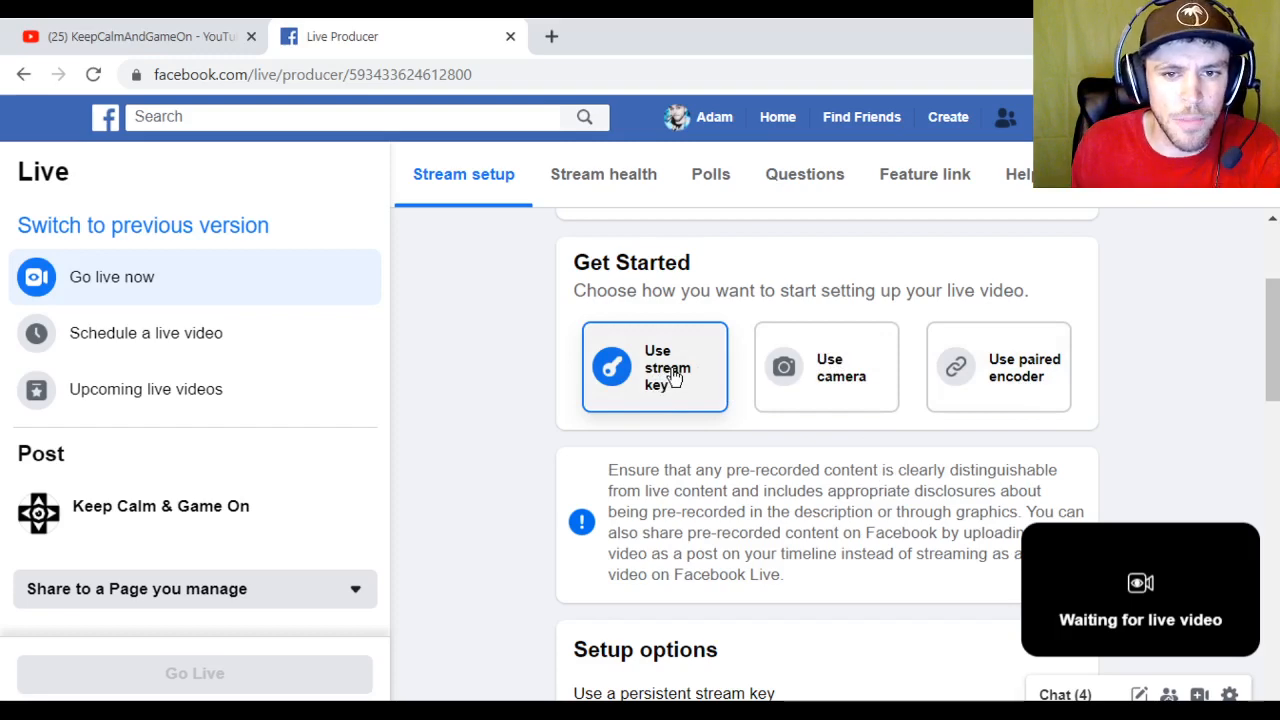
scroll("down", 3)
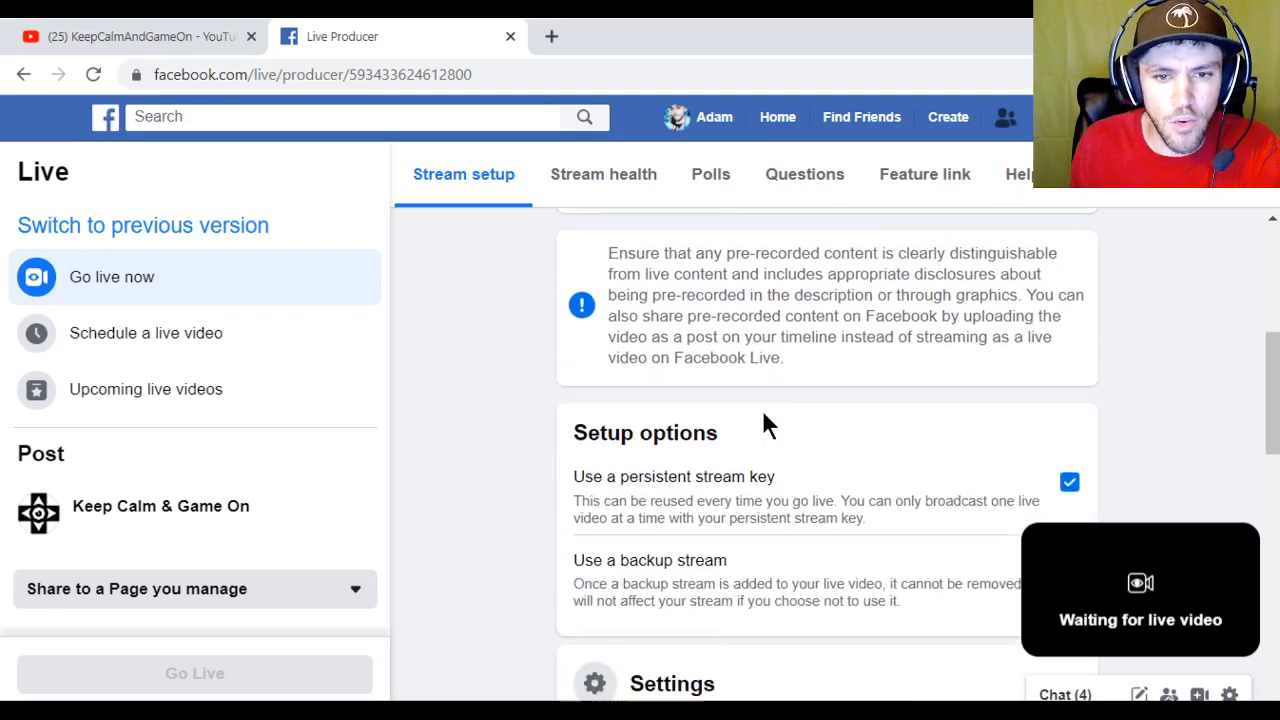
scroll("down", 3)
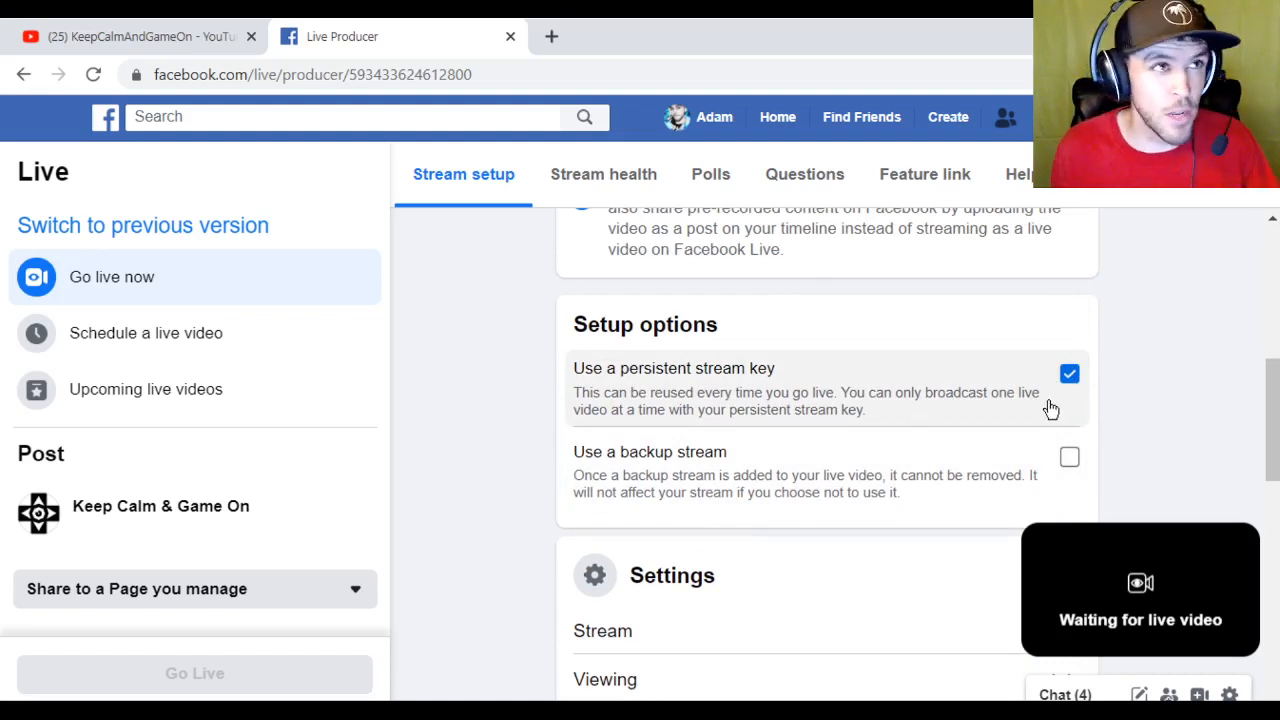
mouse_move(1040, 418)
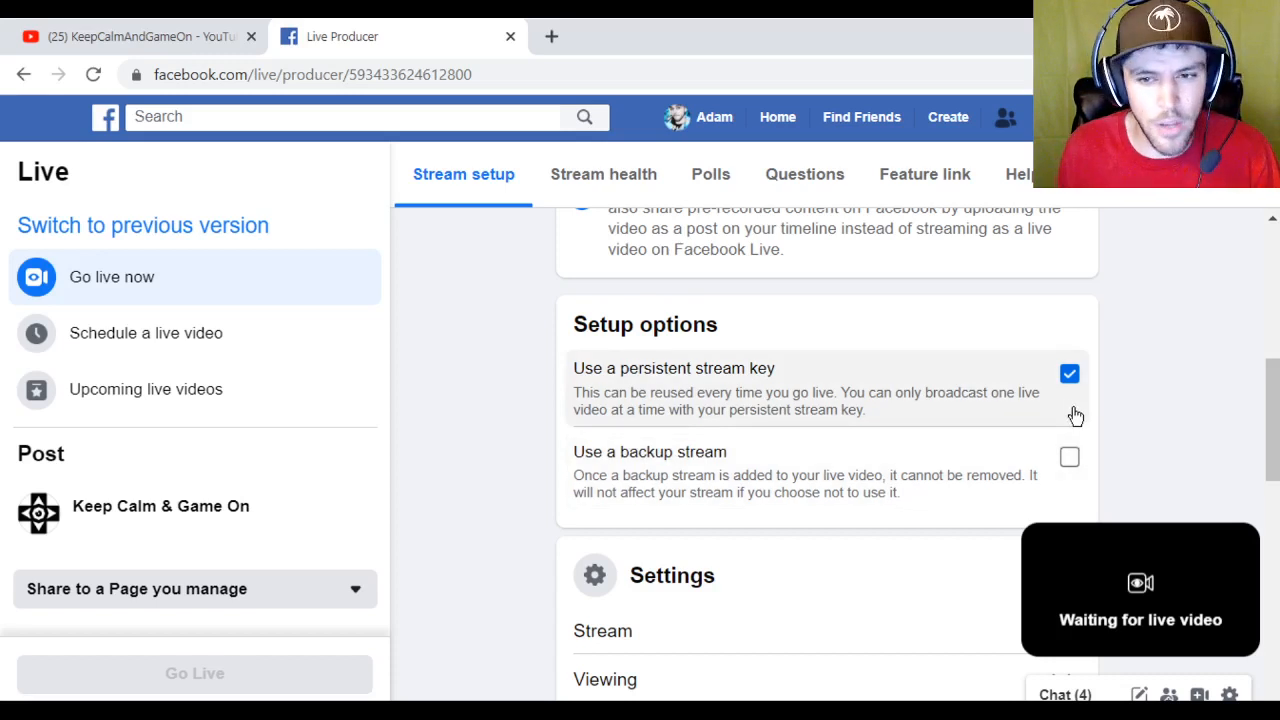
scroll("down", 3)
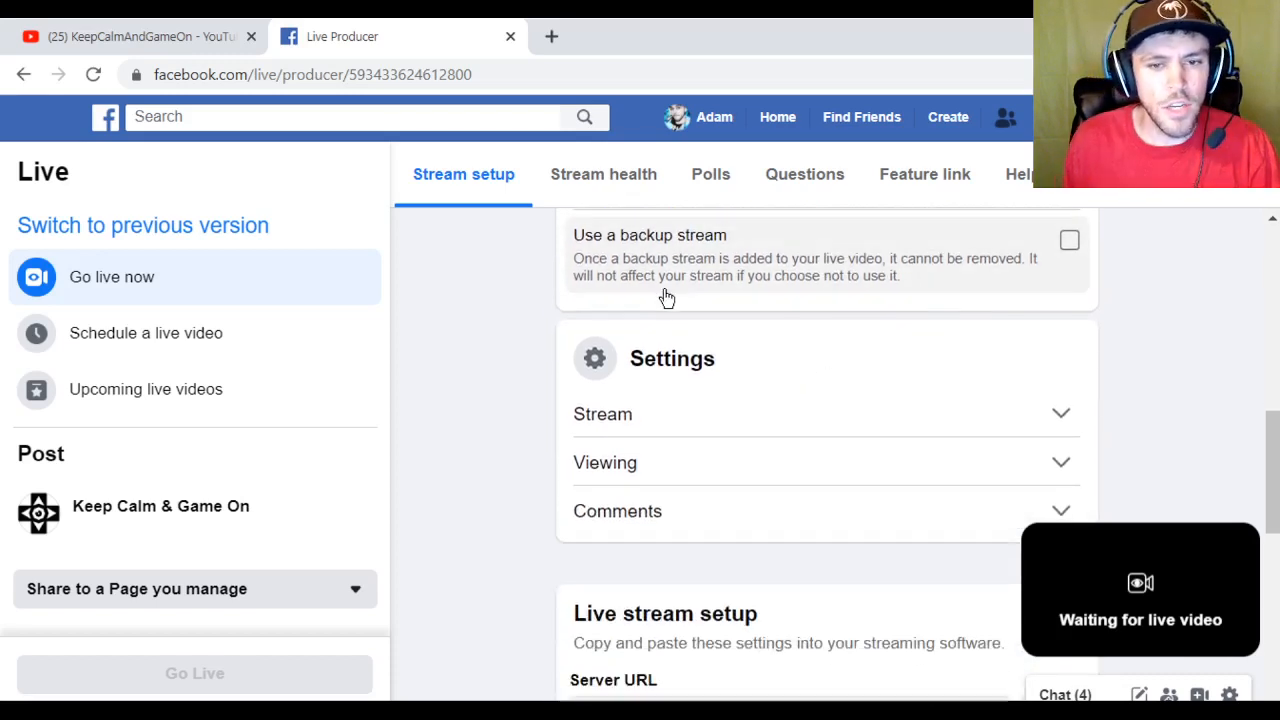
scroll("down", 3)
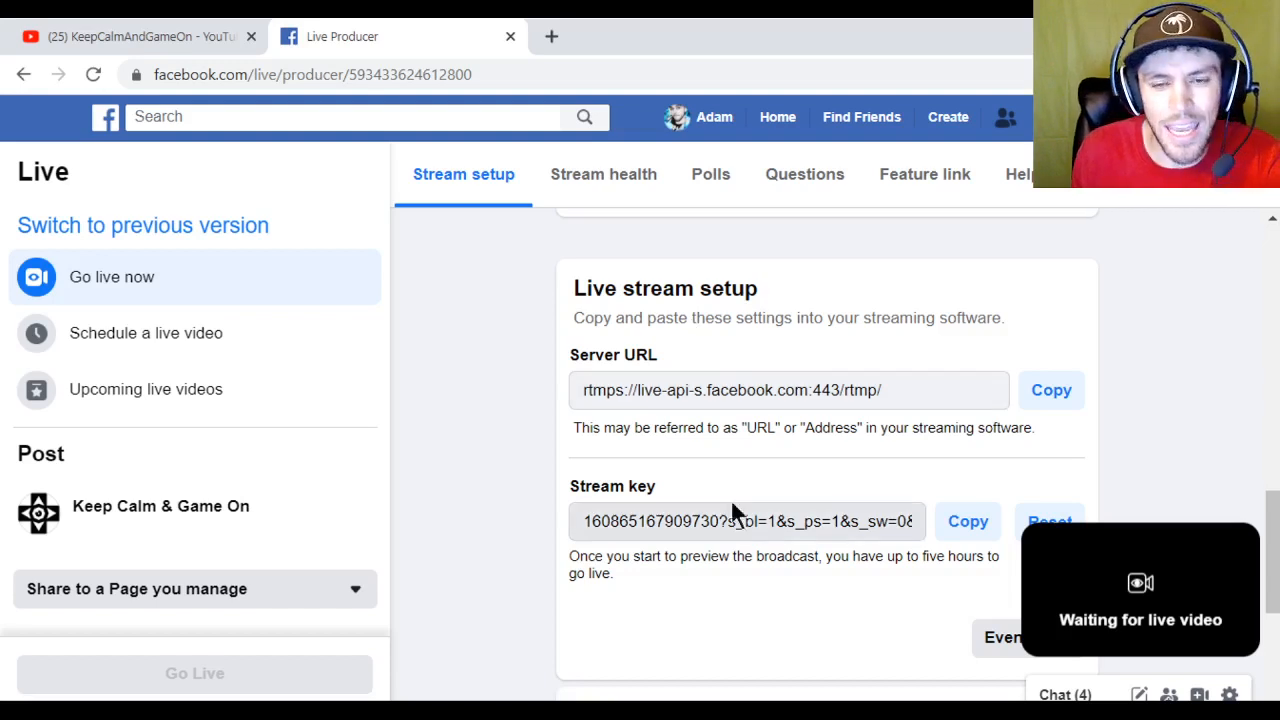
mouse_move(676, 378)
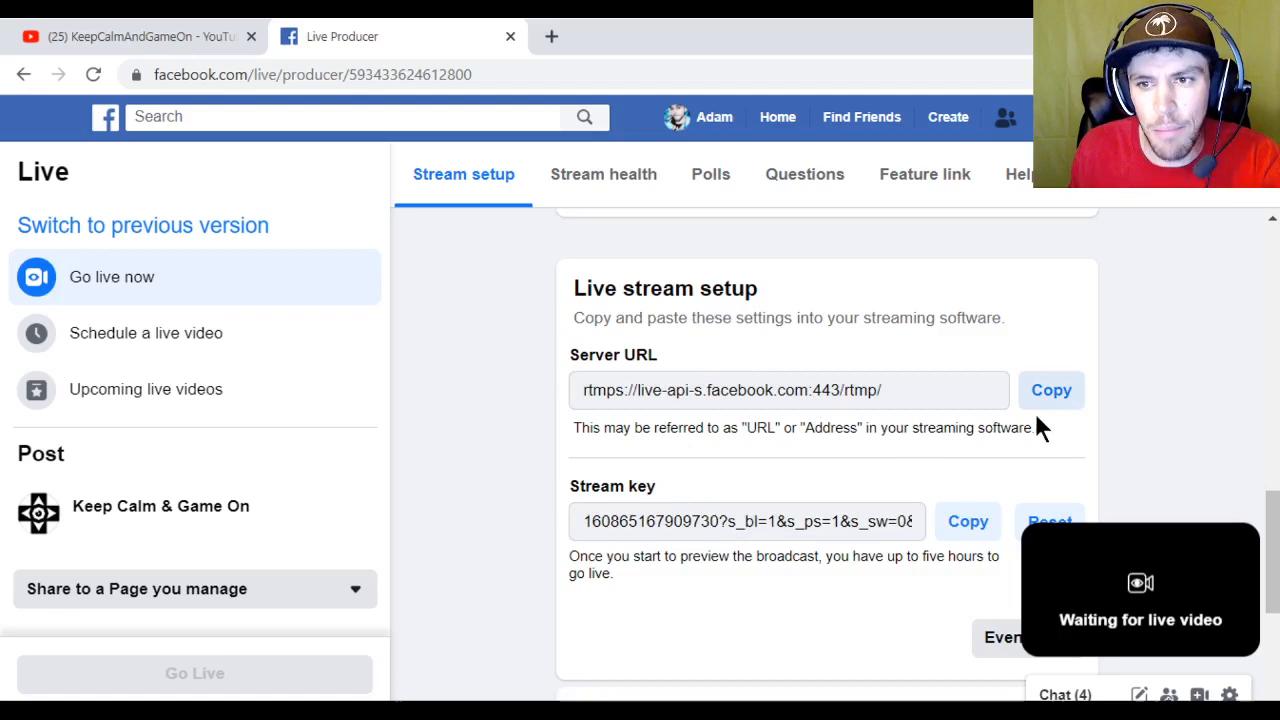
mouse_move(600, 384)
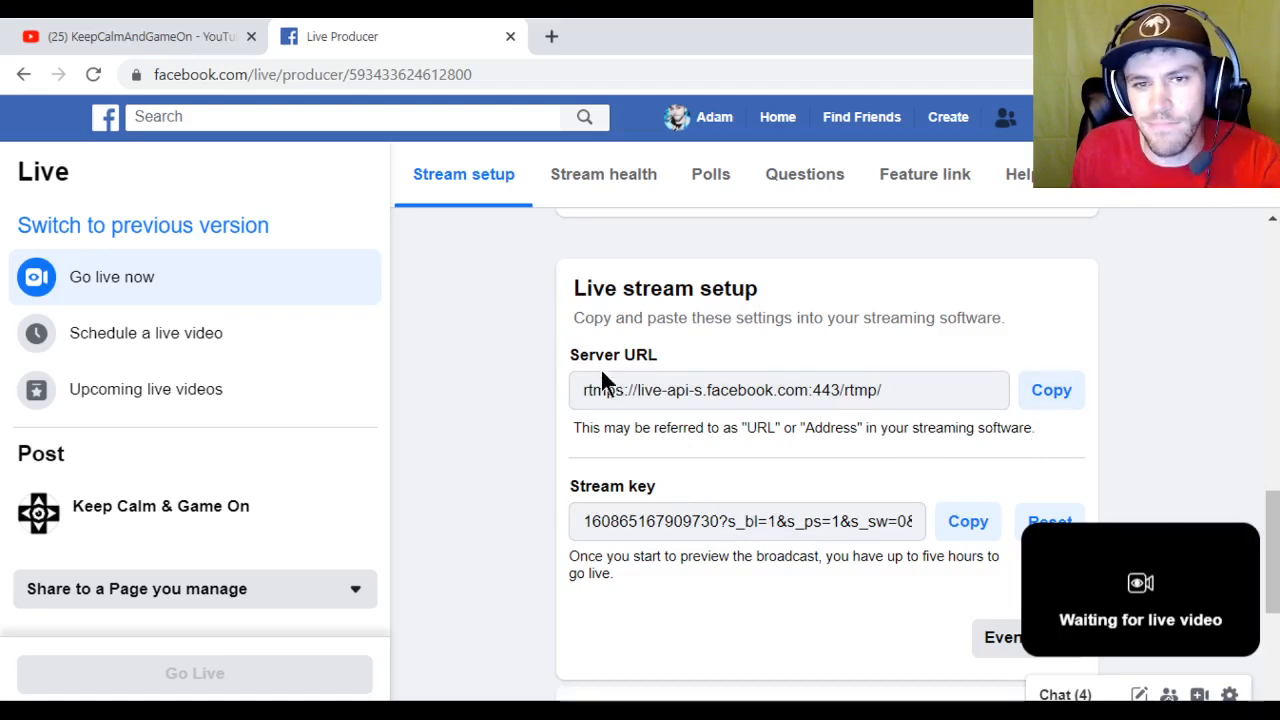
mouse_move(604, 384)
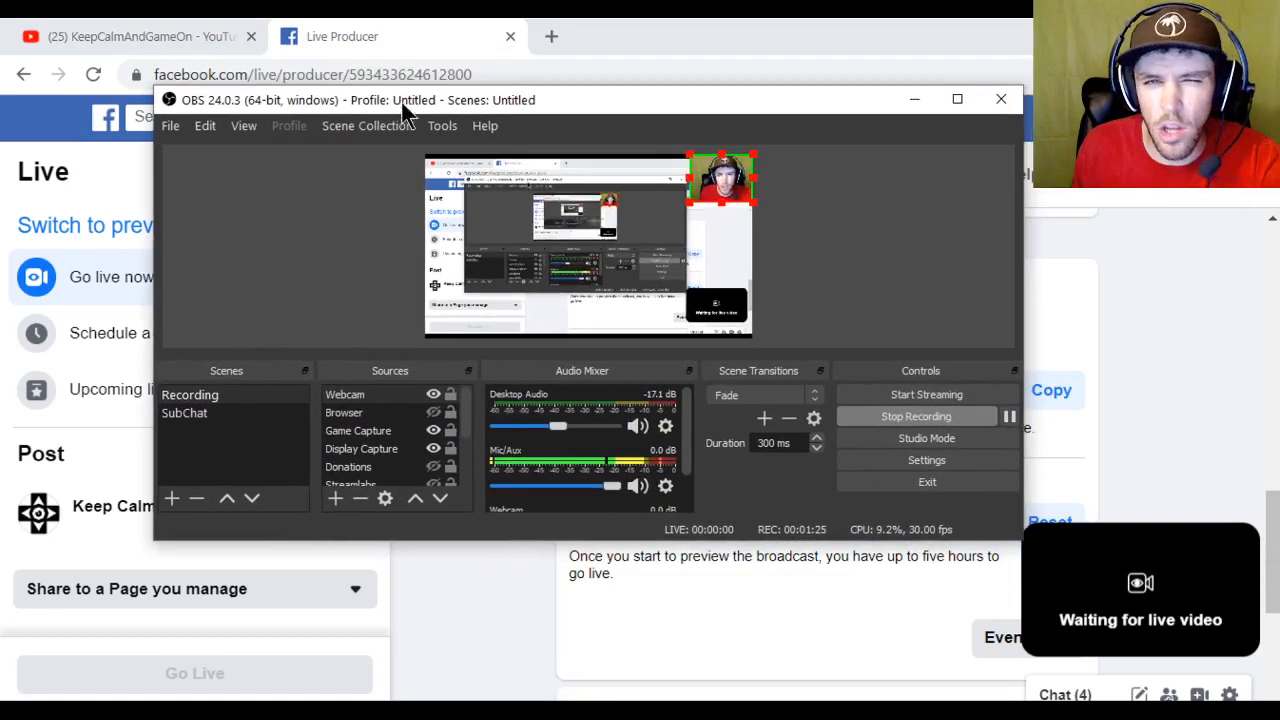
Step: Maximize OBS and bring up its Settings on the Stream page
left_click(956, 100)
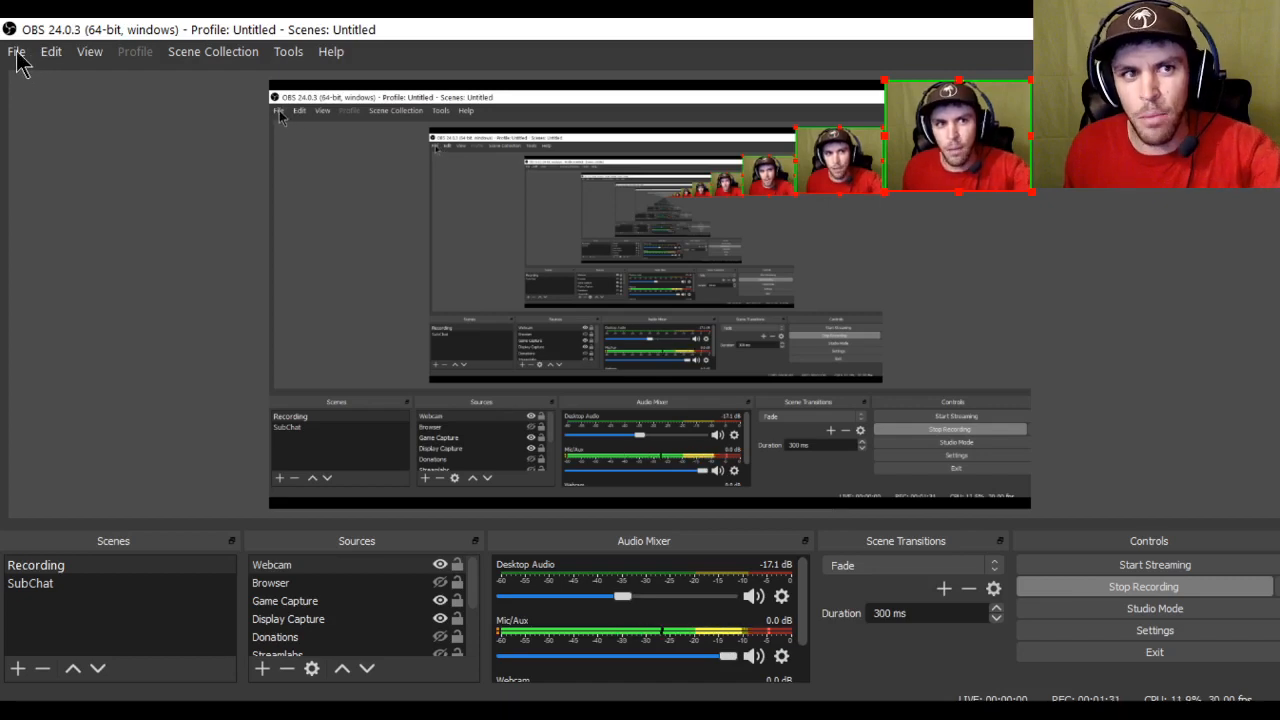
left_click(16, 52)
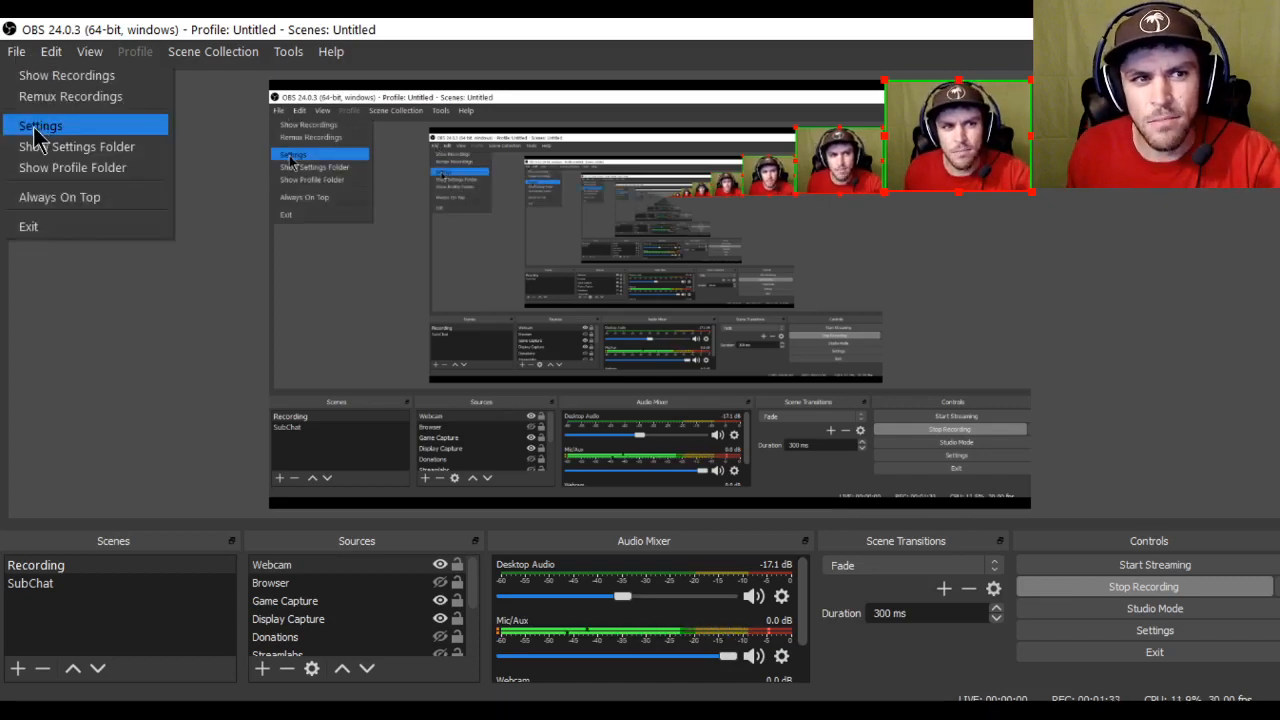
left_click(40, 124)
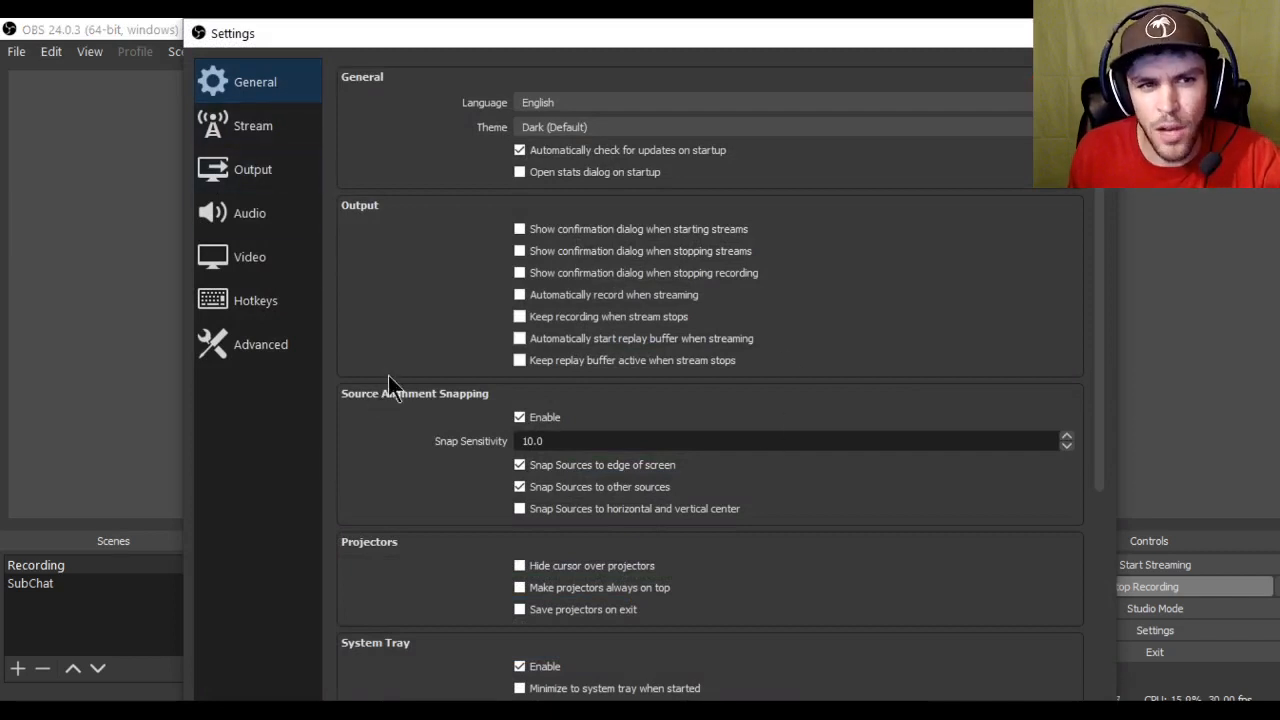
left_click(252, 124)
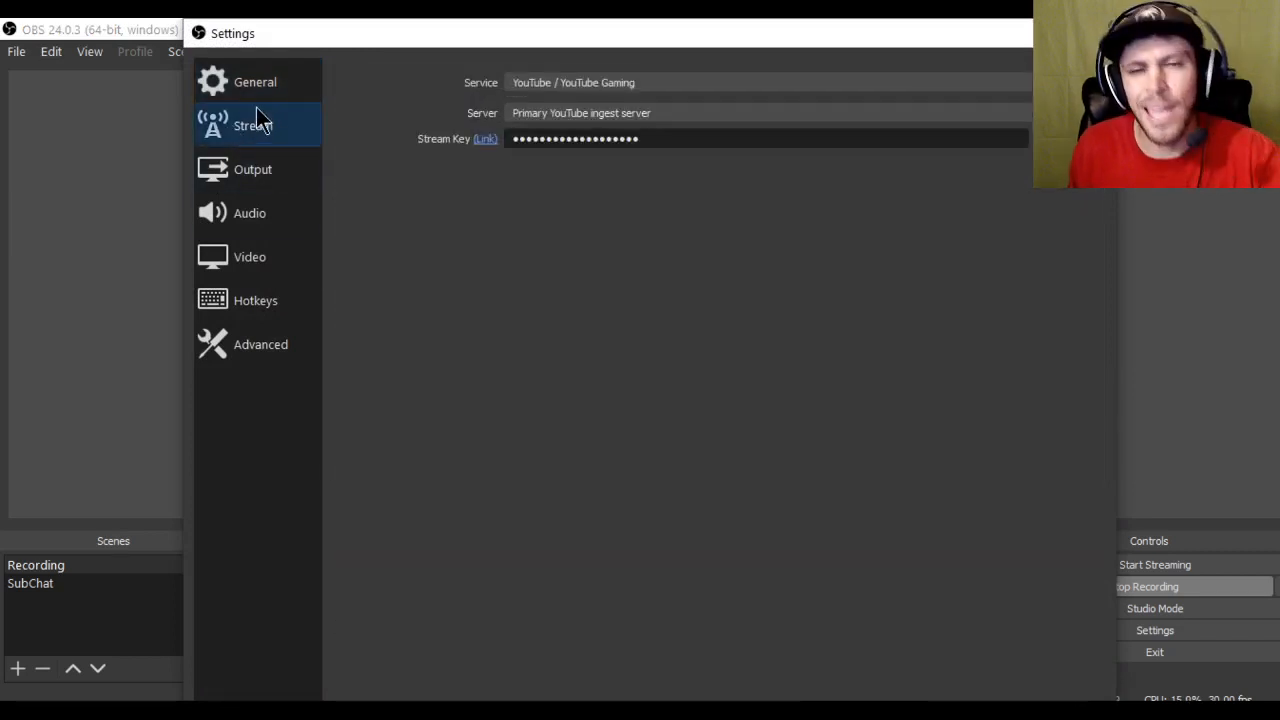
mouse_move(444, 100)
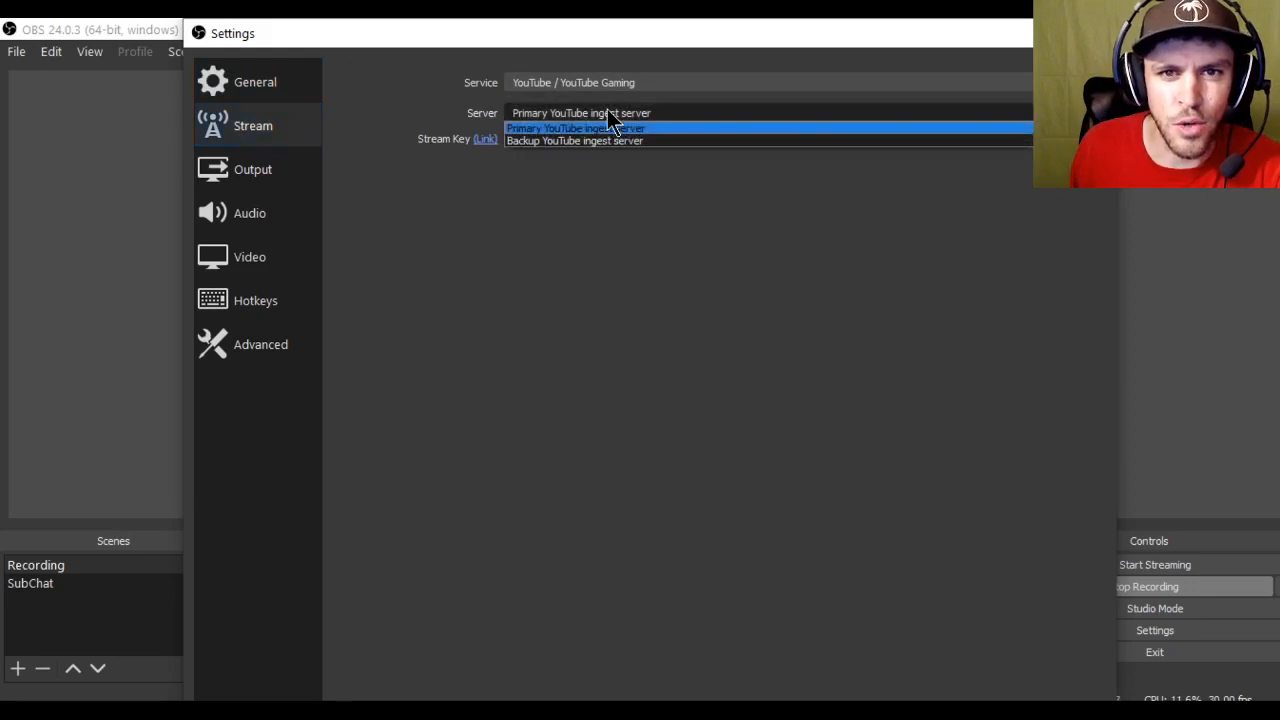
Step: Browse the ingest Server list and the streaming Service list
left_click(576, 128)
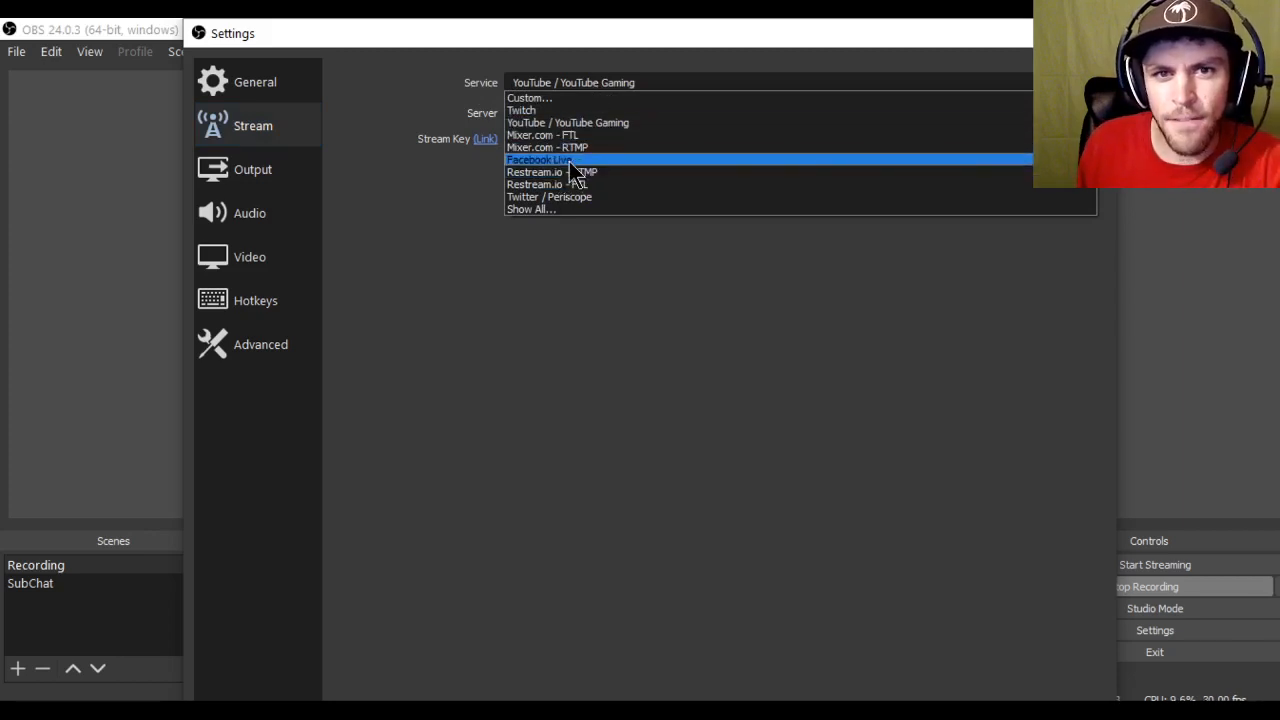
left_click(538, 160)
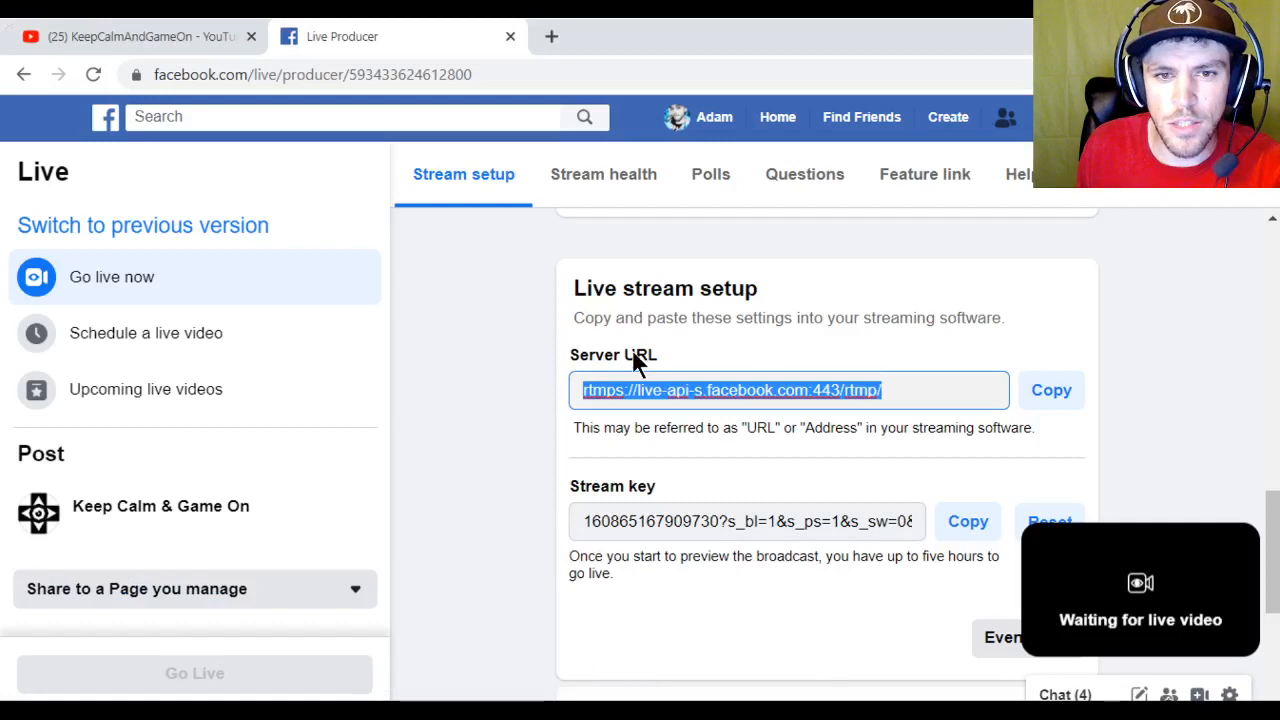
Step: Copy rtmps://live-api-s.facebook.com:443/rtmp/ into OBS's custom Server field
right_click(732, 390)
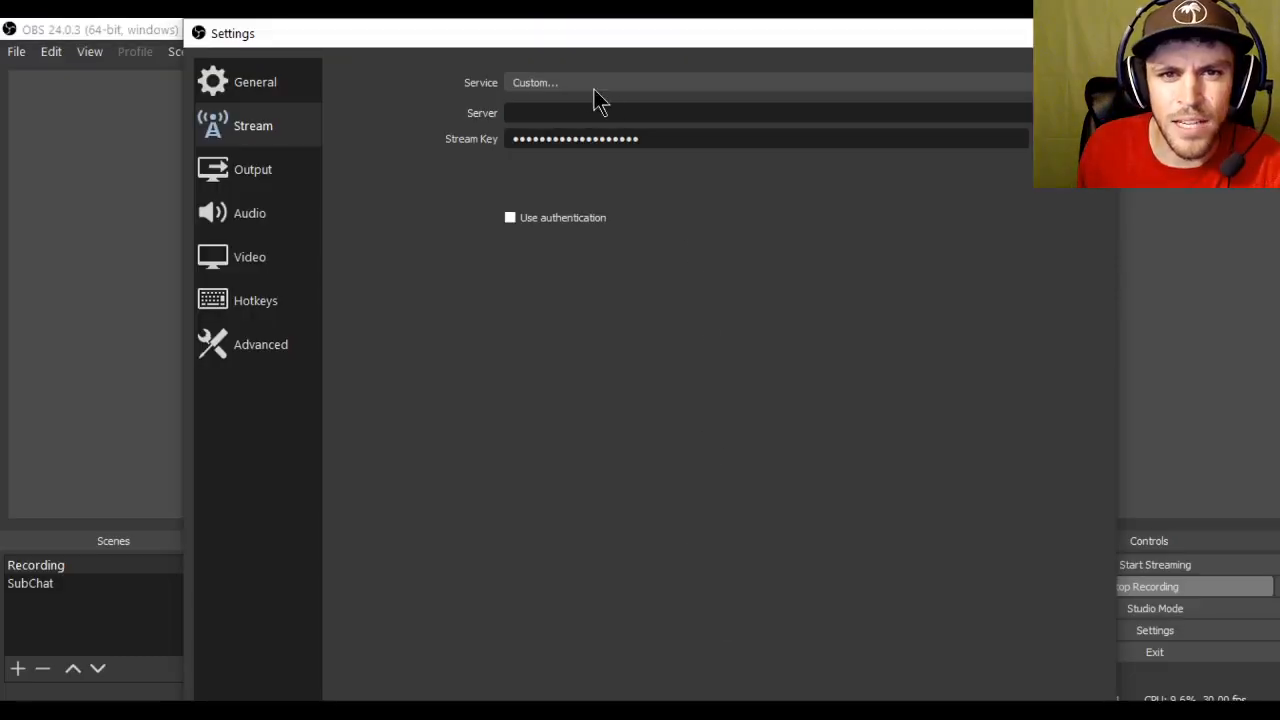
type("rtmps://live-api-s.facebook.com:443/rtmp/")
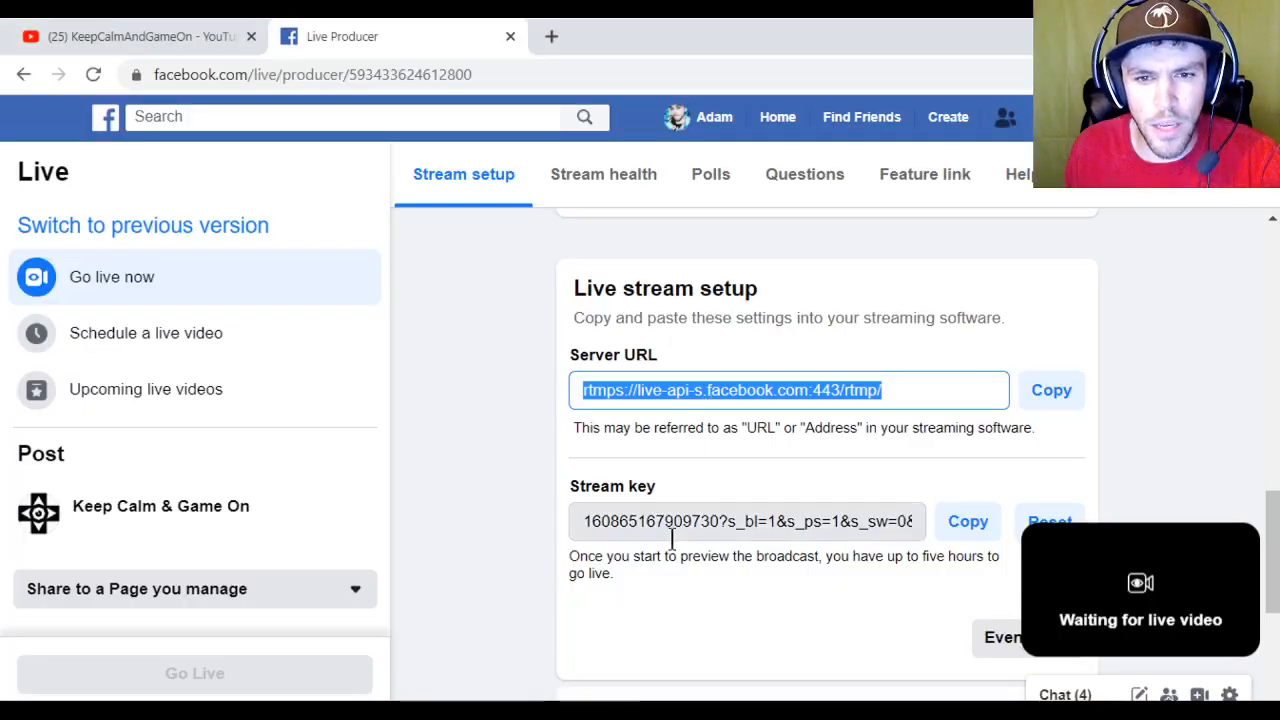
Step: Scroll to the Stream key field in Live stream setup to copy it
scroll("down", 3)
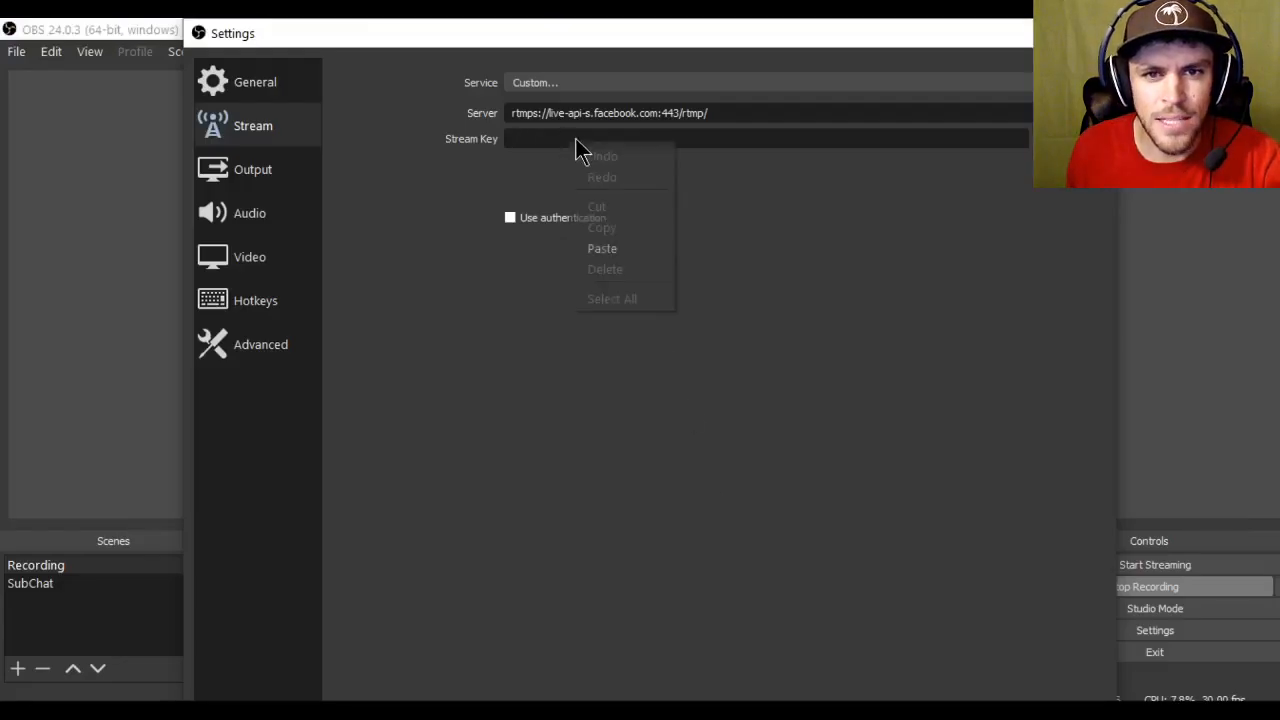
Step: Paste the Facebook stream key into OBS, apply the Custom stream settings and confirm
left_click(602, 248)
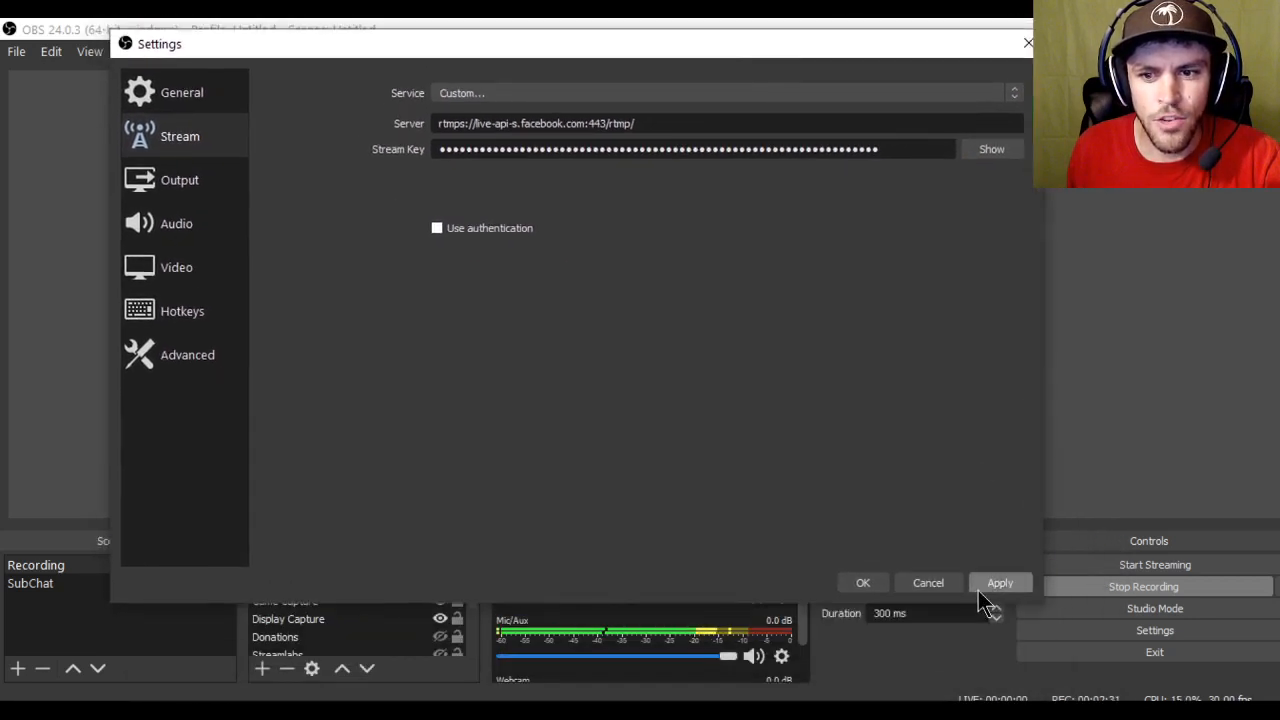
mouse_move(996, 596)
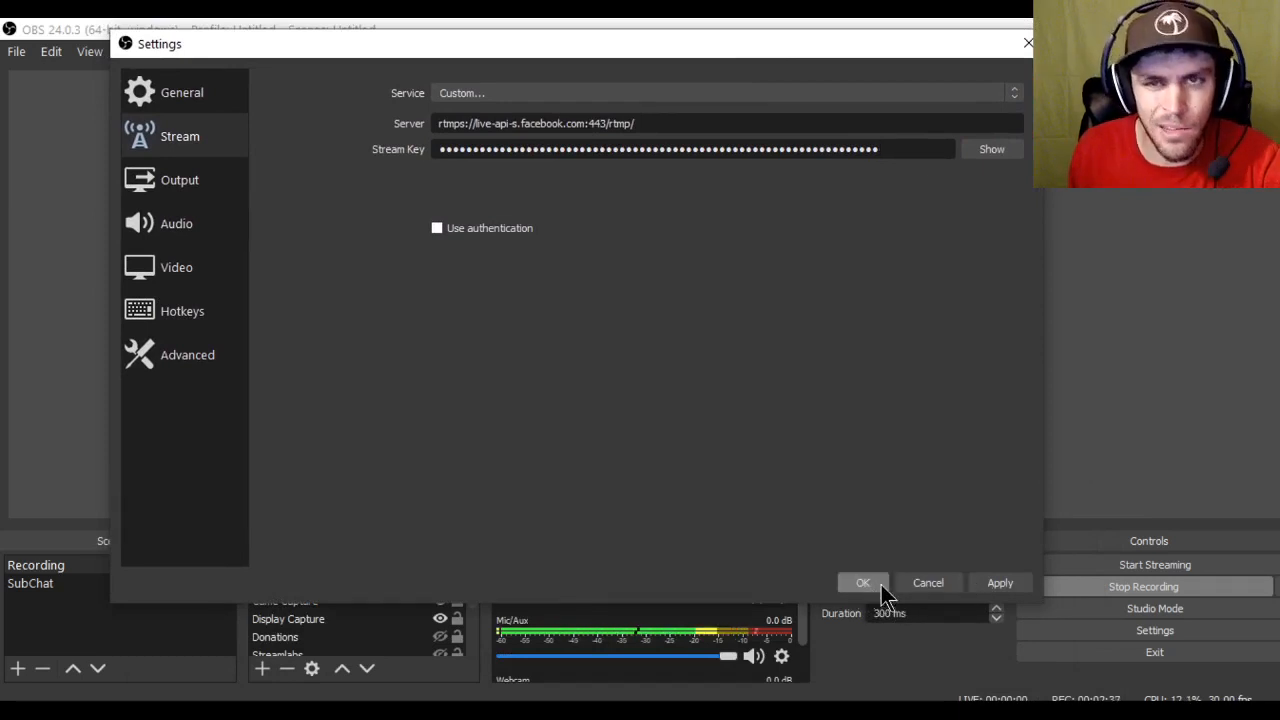
mouse_move(928, 584)
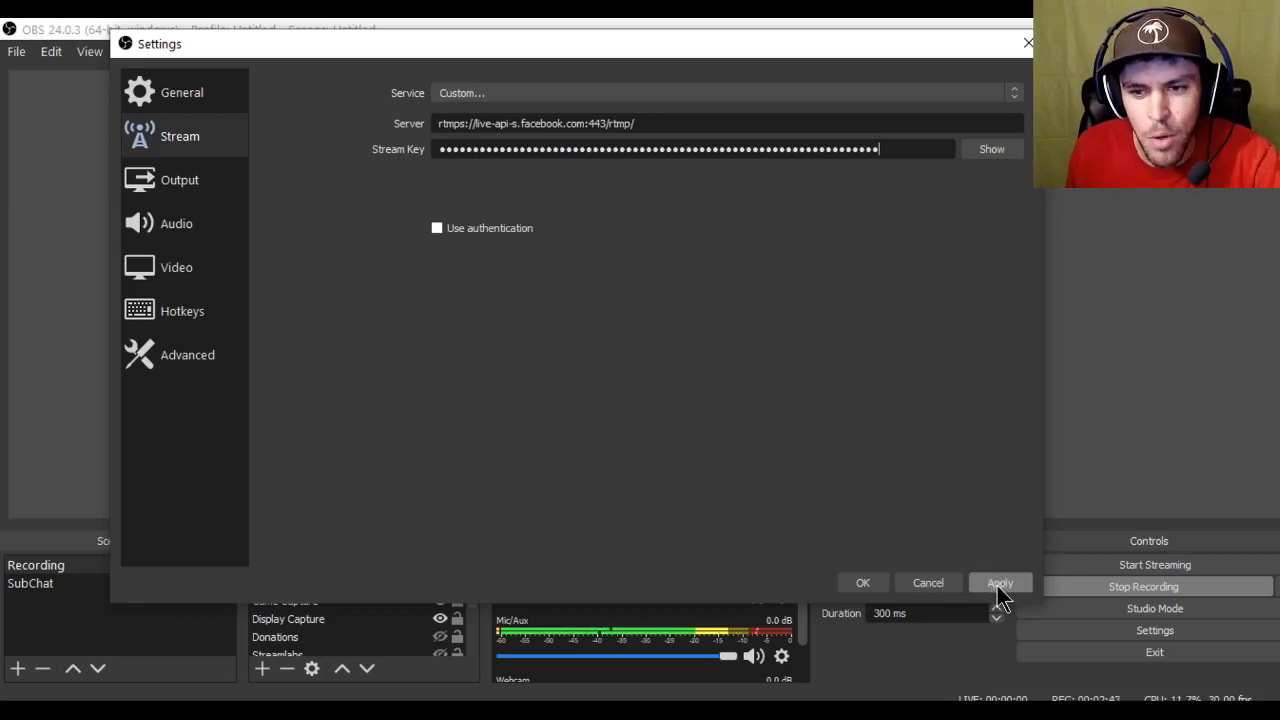
left_click(1000, 584)
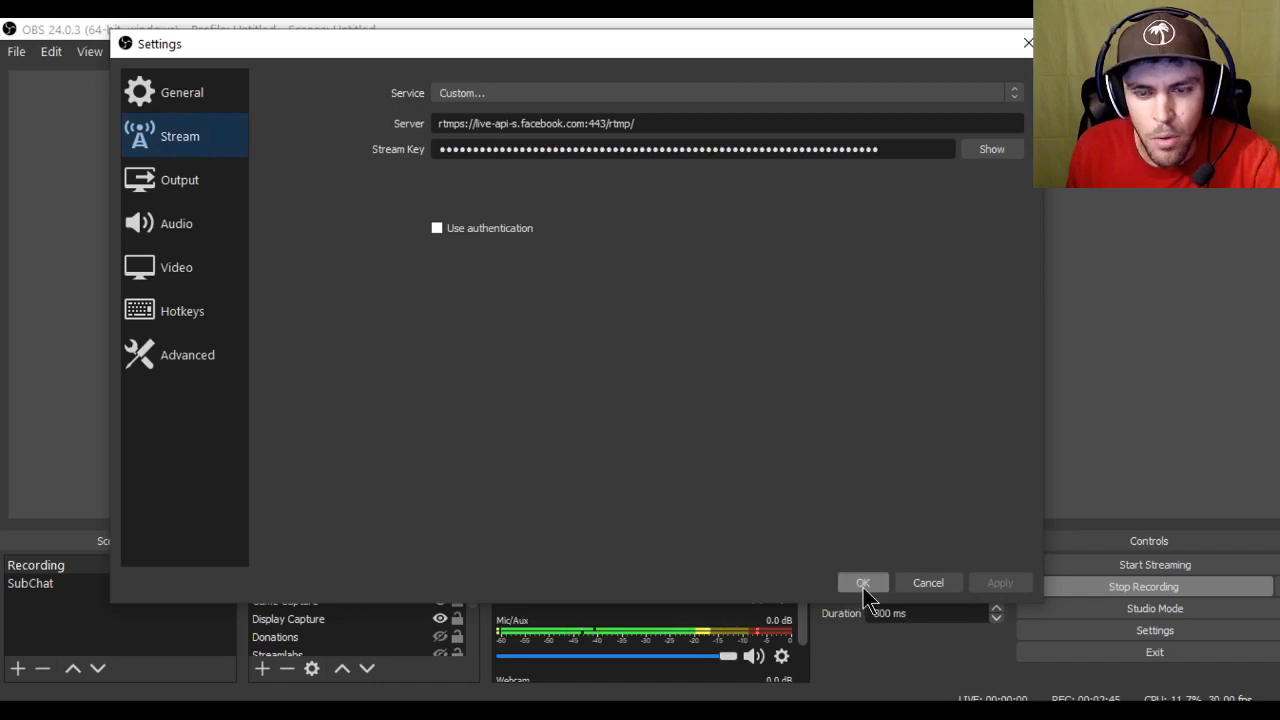
left_click(862, 584)
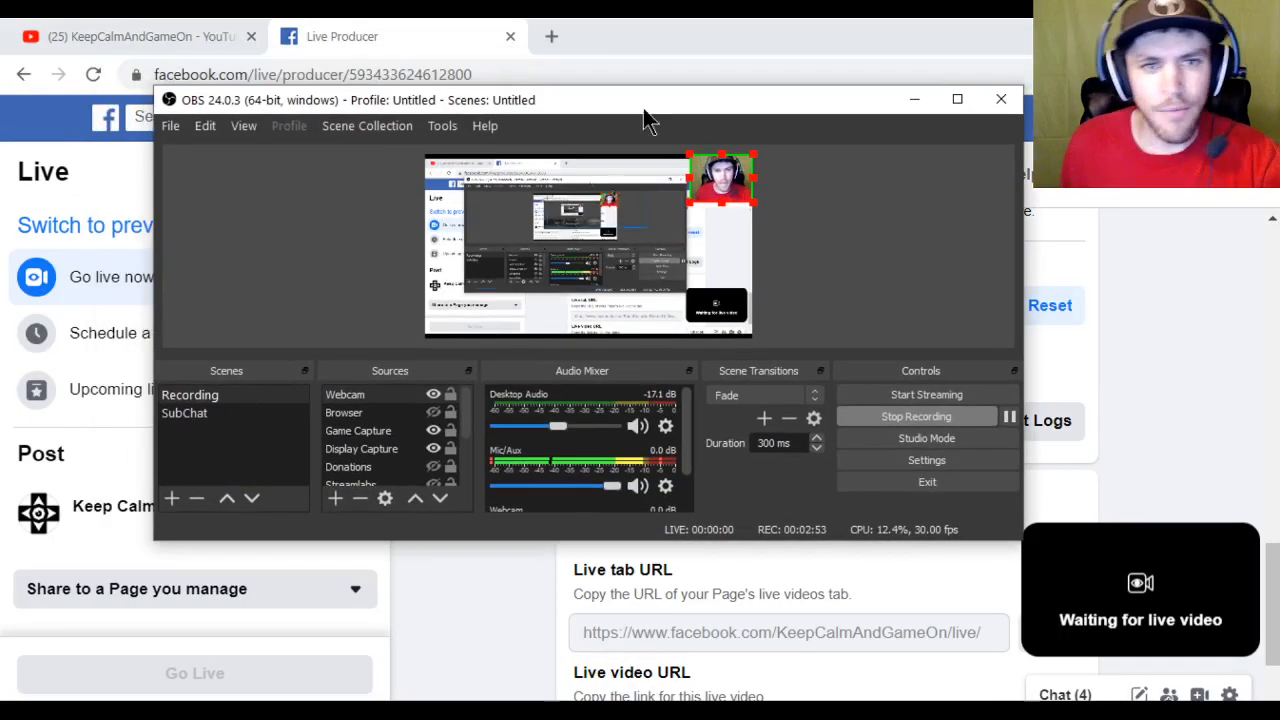
mouse_move(716, 38)
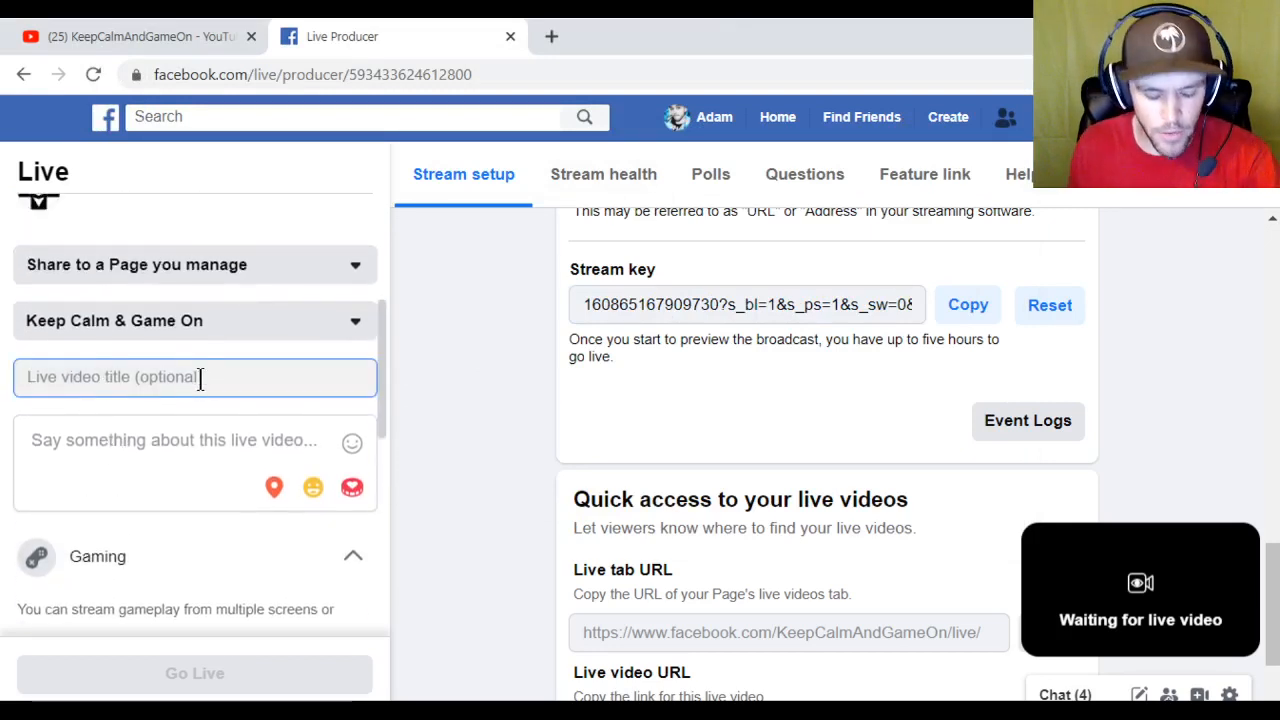
Step: Title the live video TEST 1 and enter 'hafjdsalfjaf' as its description
type("TEST 1")
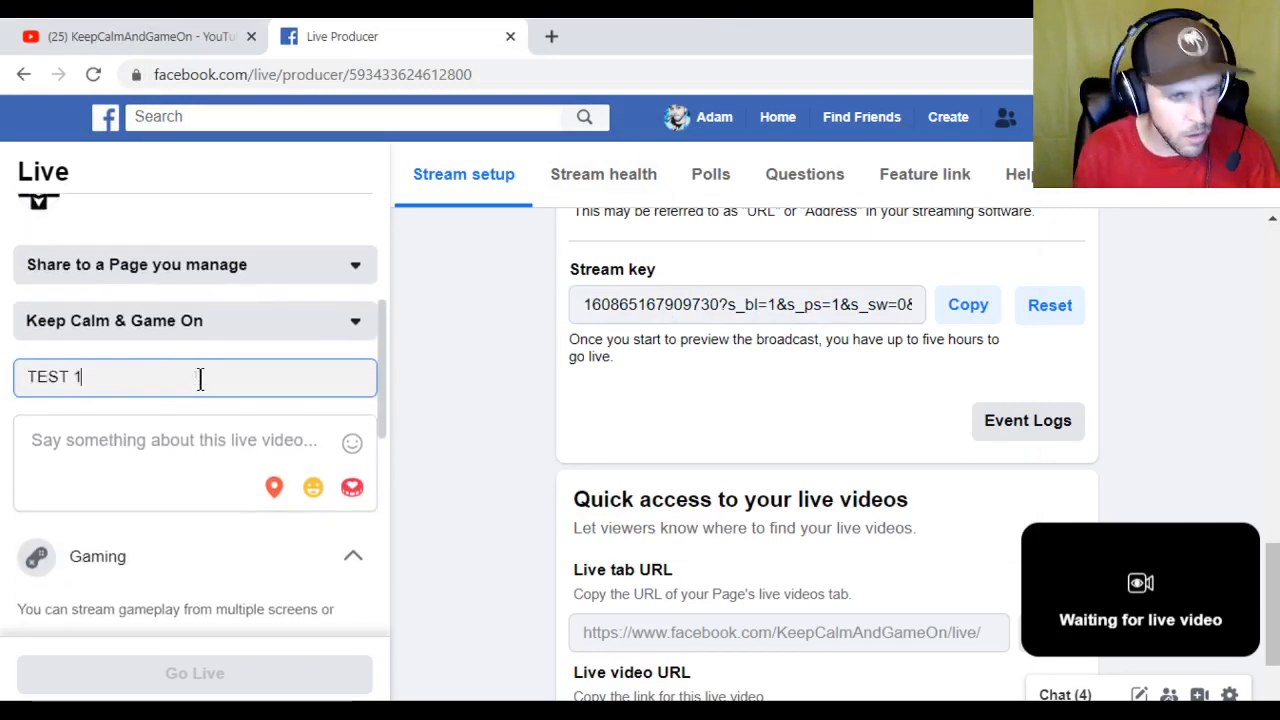
left_click(180, 440)
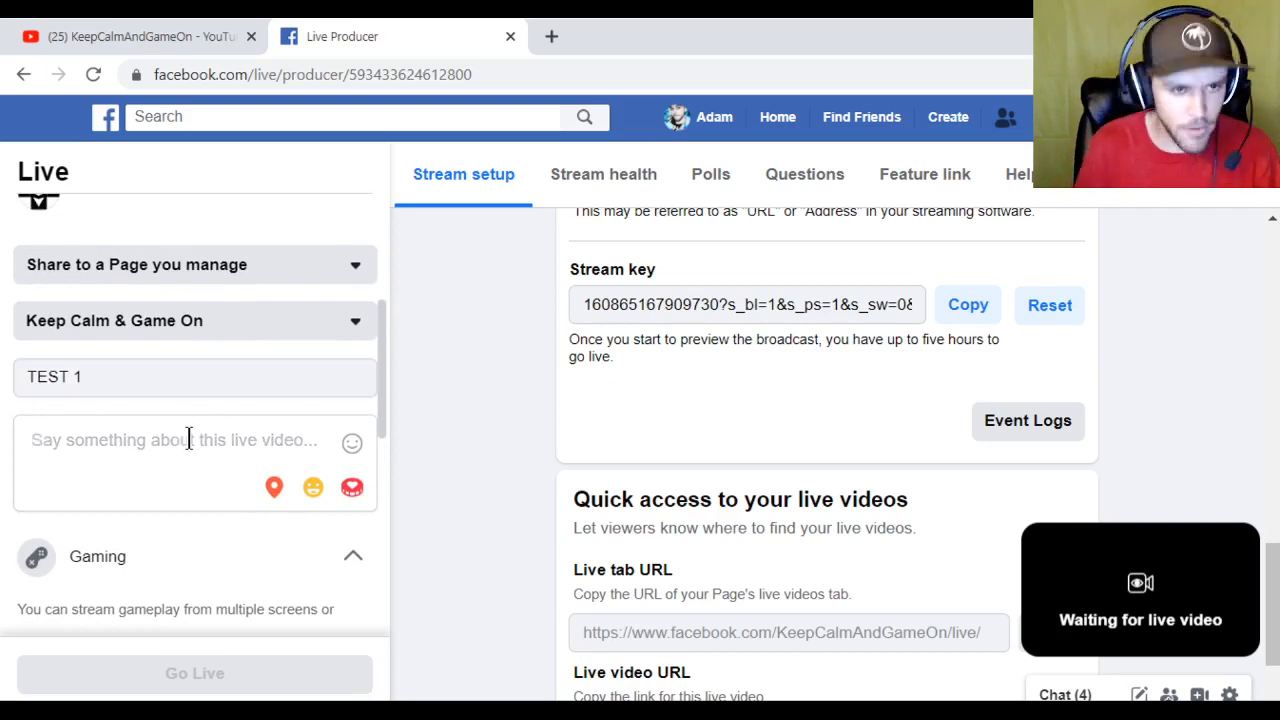
type("hafjdsalfjaf")
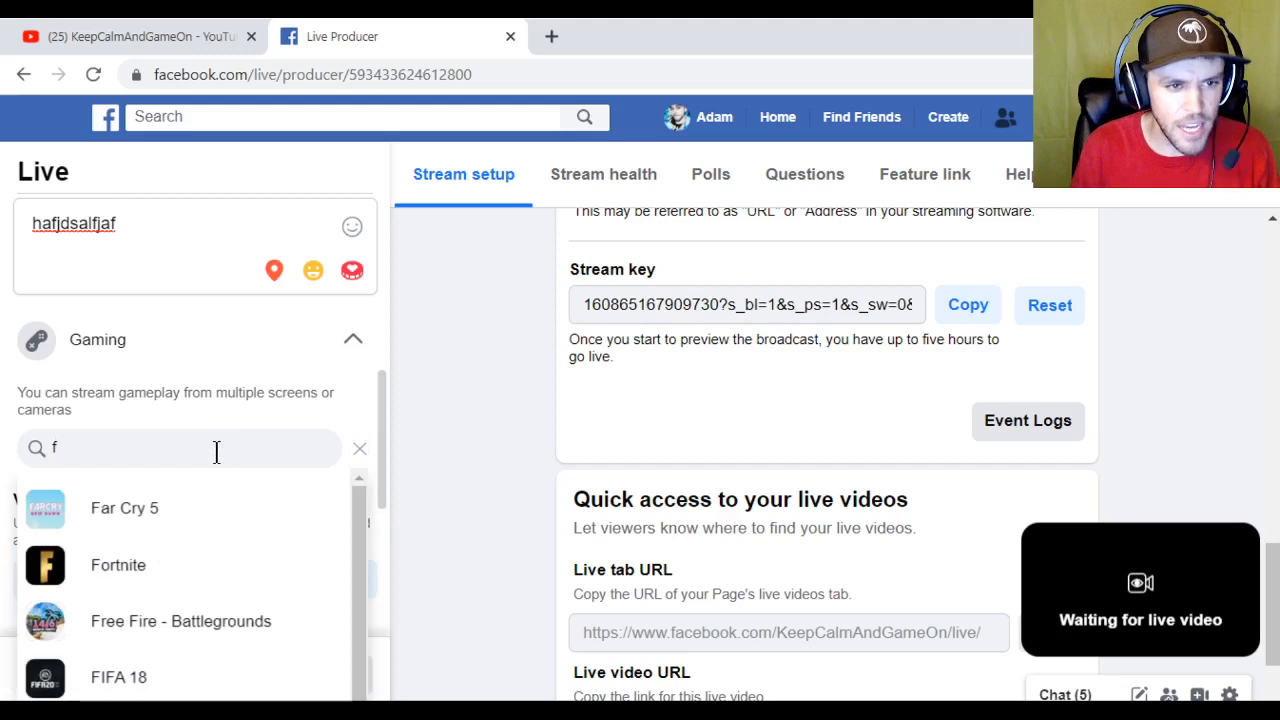
Step: Tag the game as Far Cry 5 and review the rest of the post setup
left_click(124, 508)
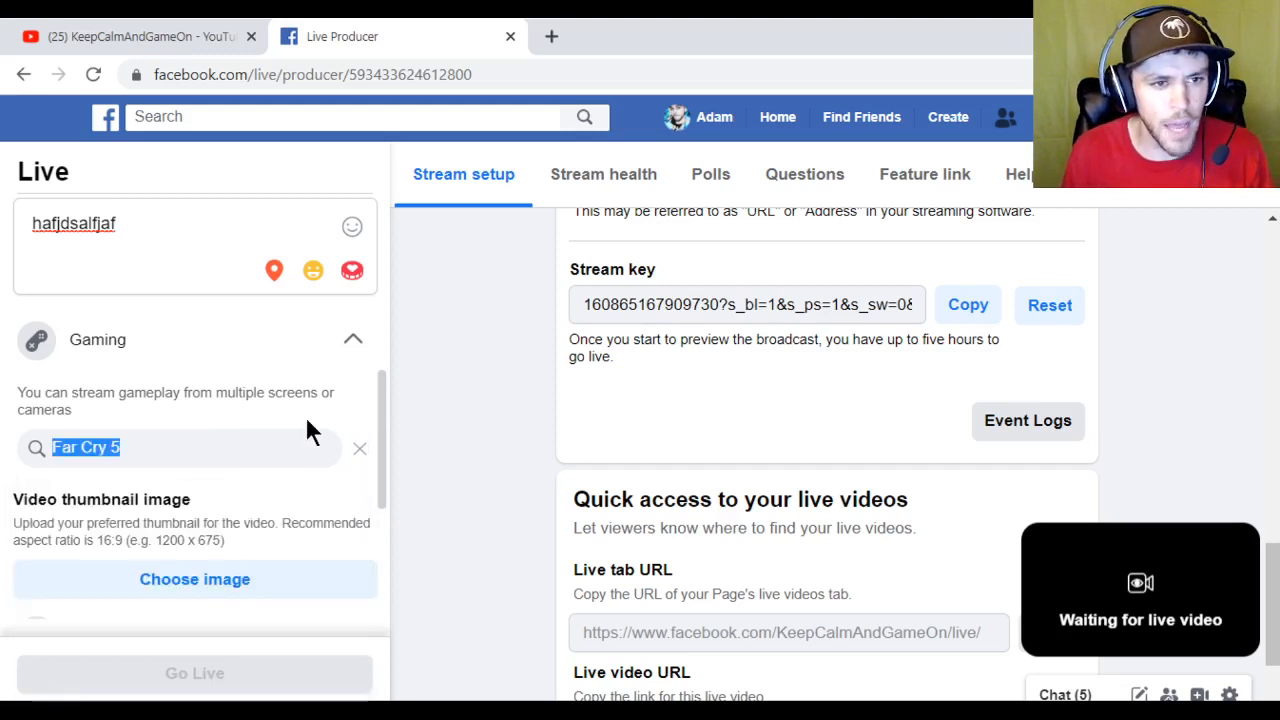
scroll("down", 3)
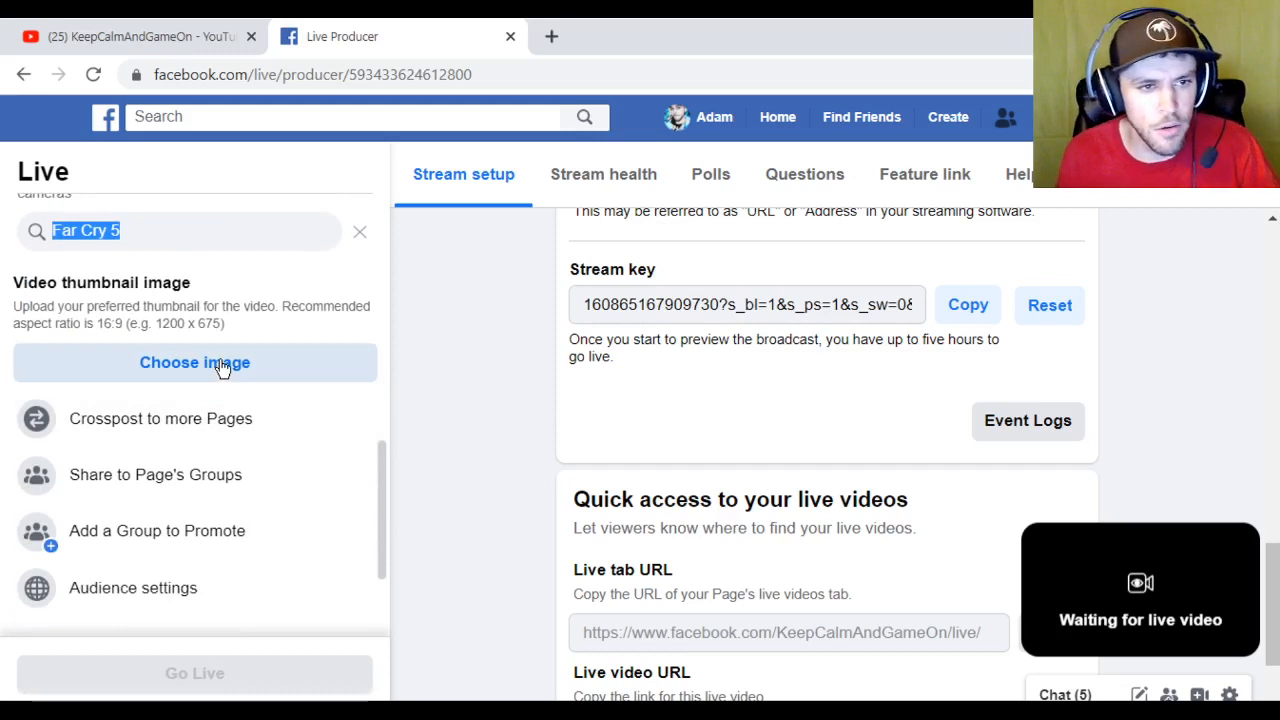
mouse_move(236, 428)
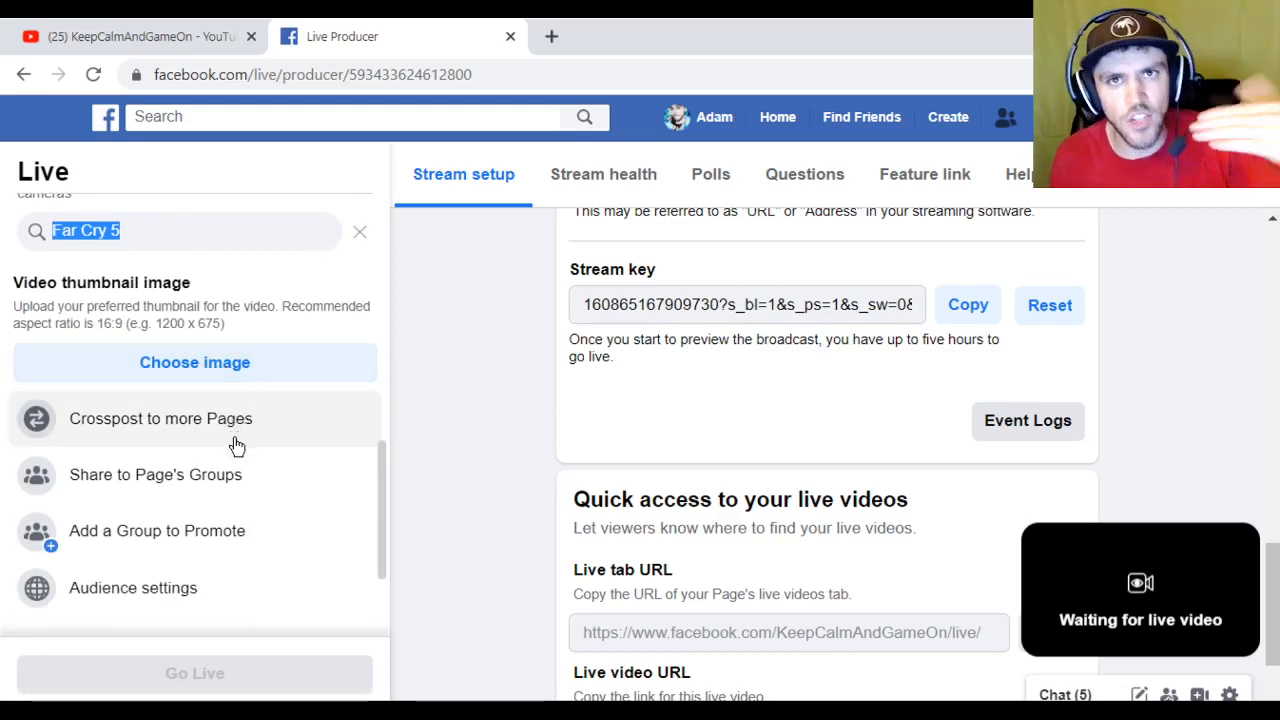
scroll("down", 3)
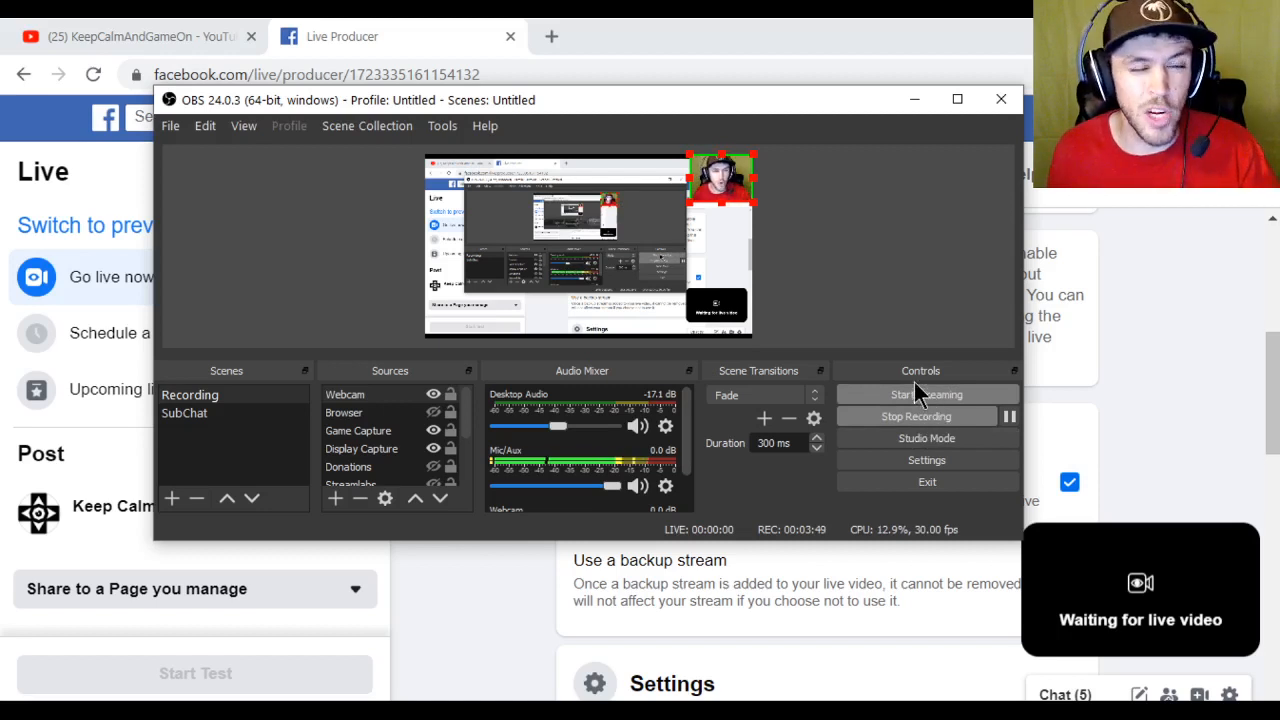
mouse_move(948, 348)
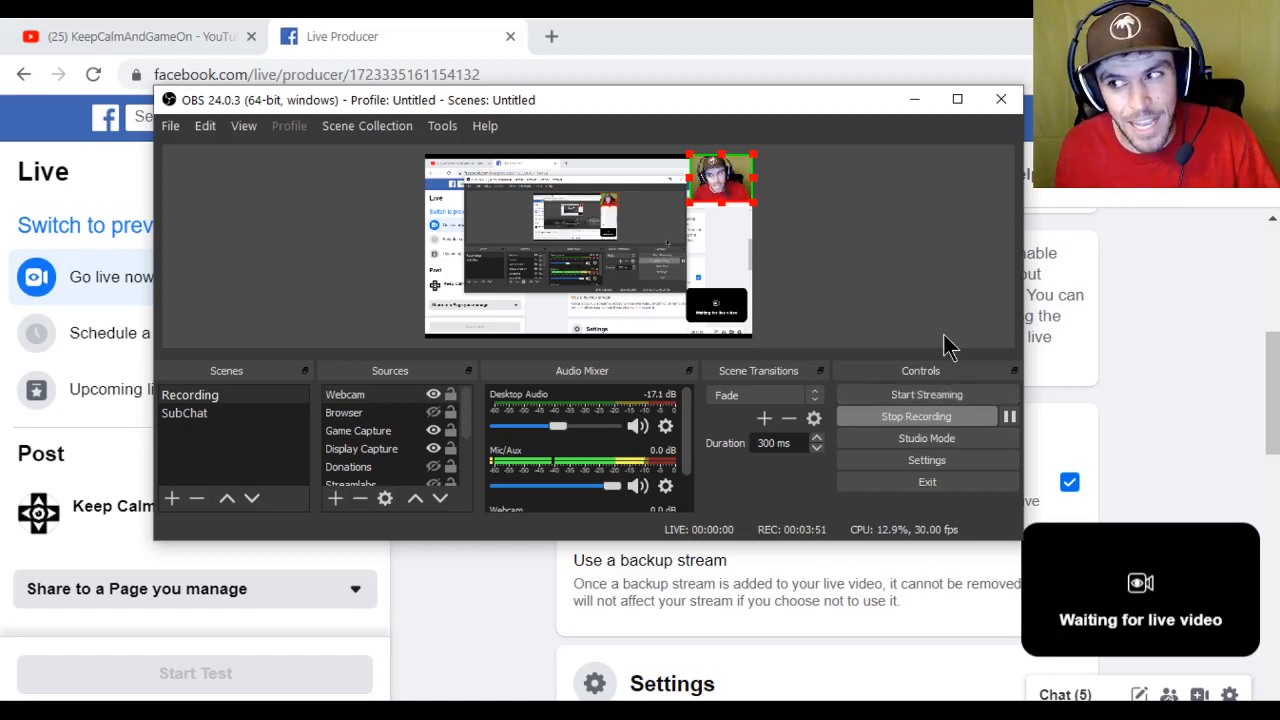
mouse_move(588, 520)
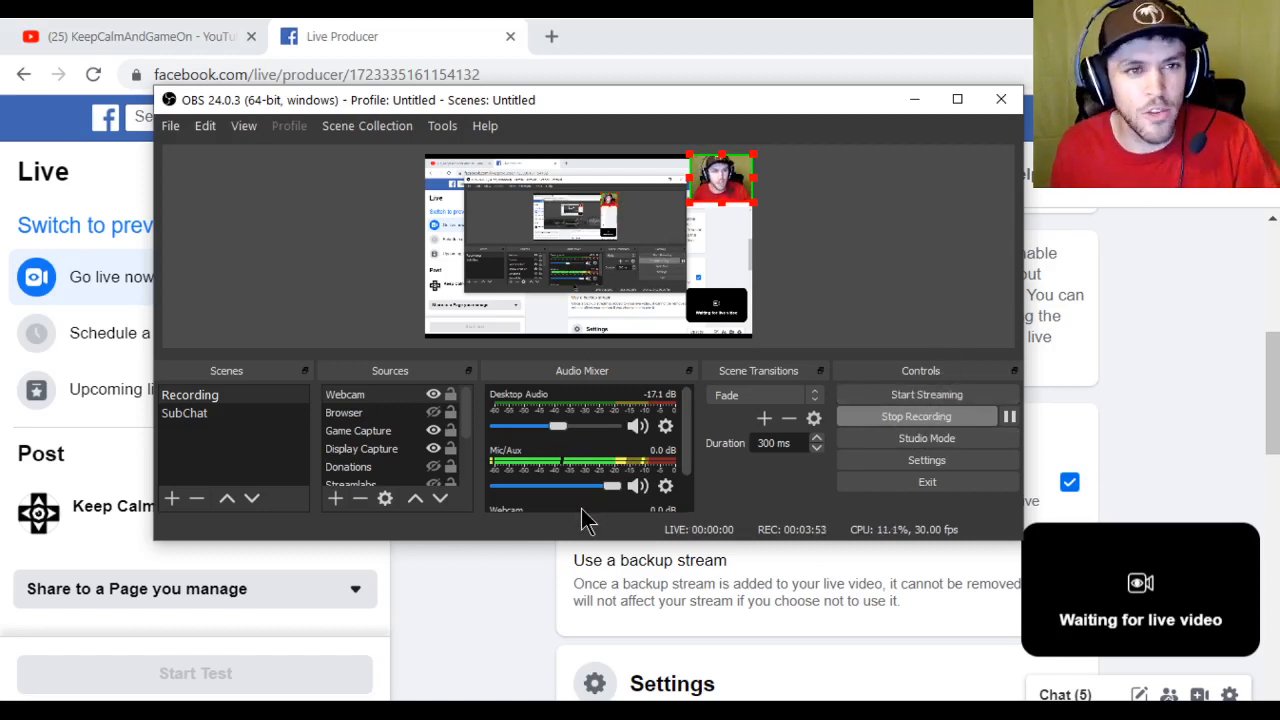
mouse_move(926, 394)
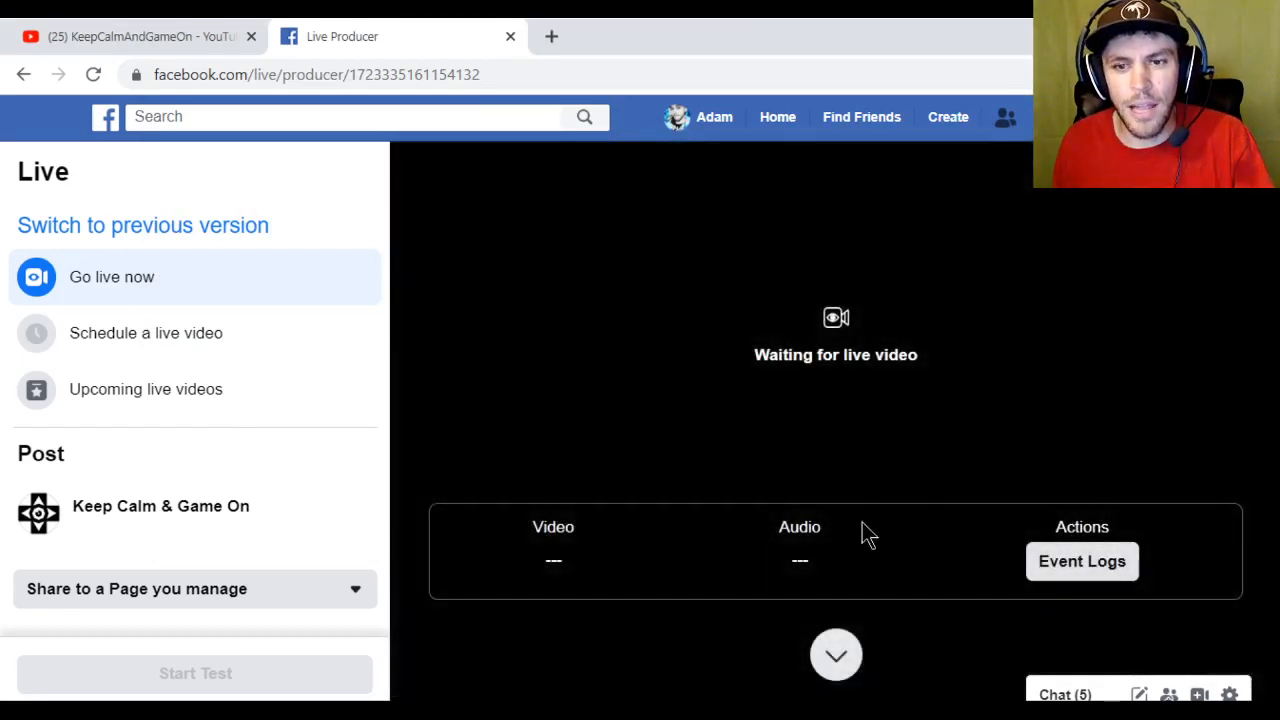
mouse_move(810, 232)
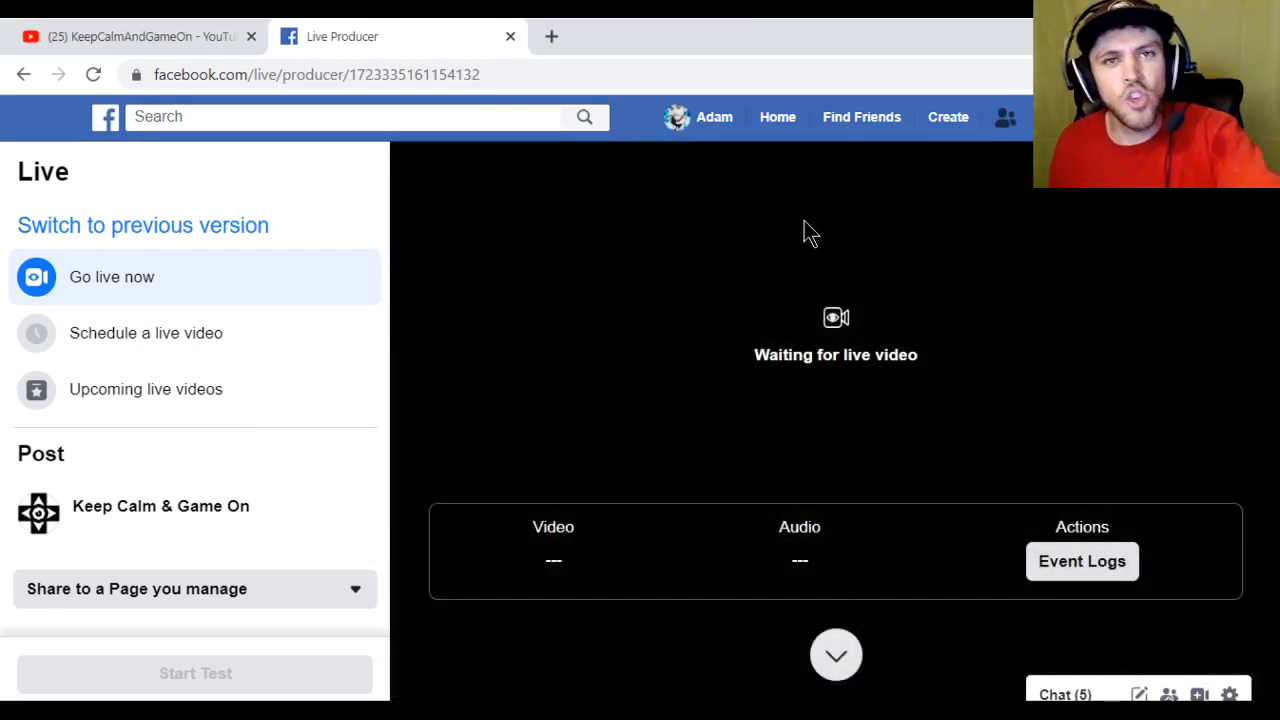
mouse_move(804, 300)
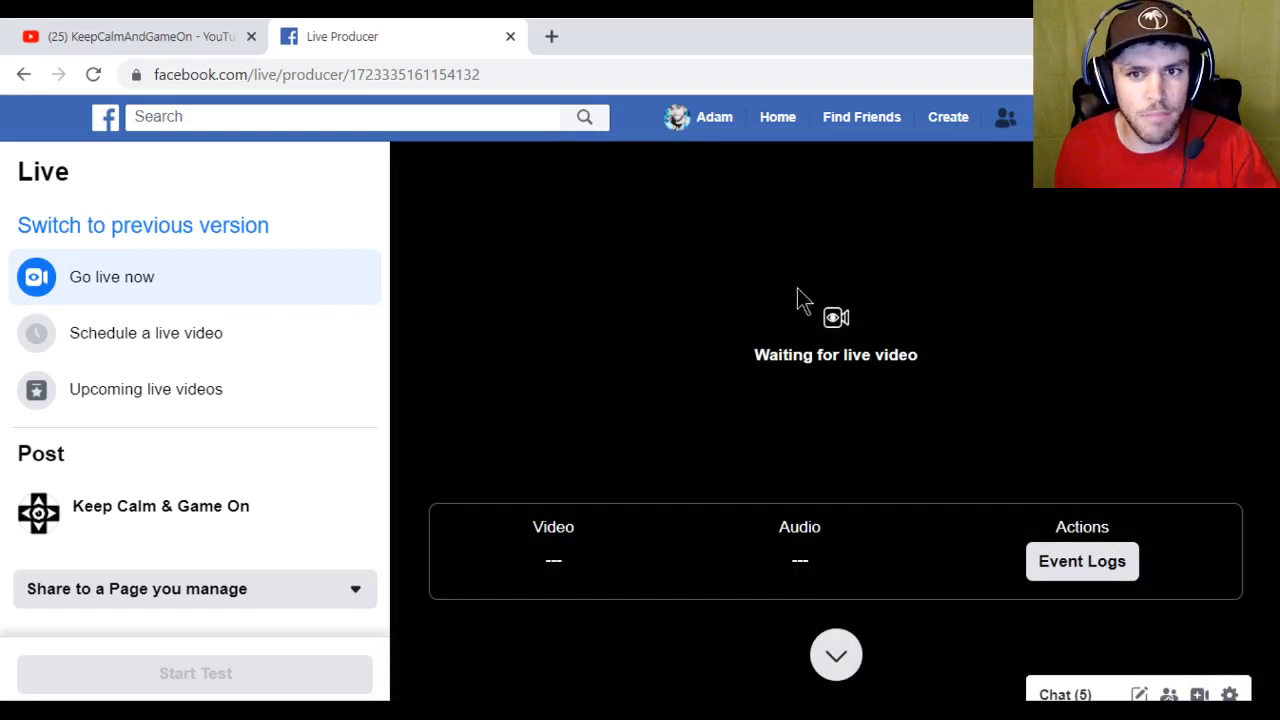
mouse_move(812, 304)
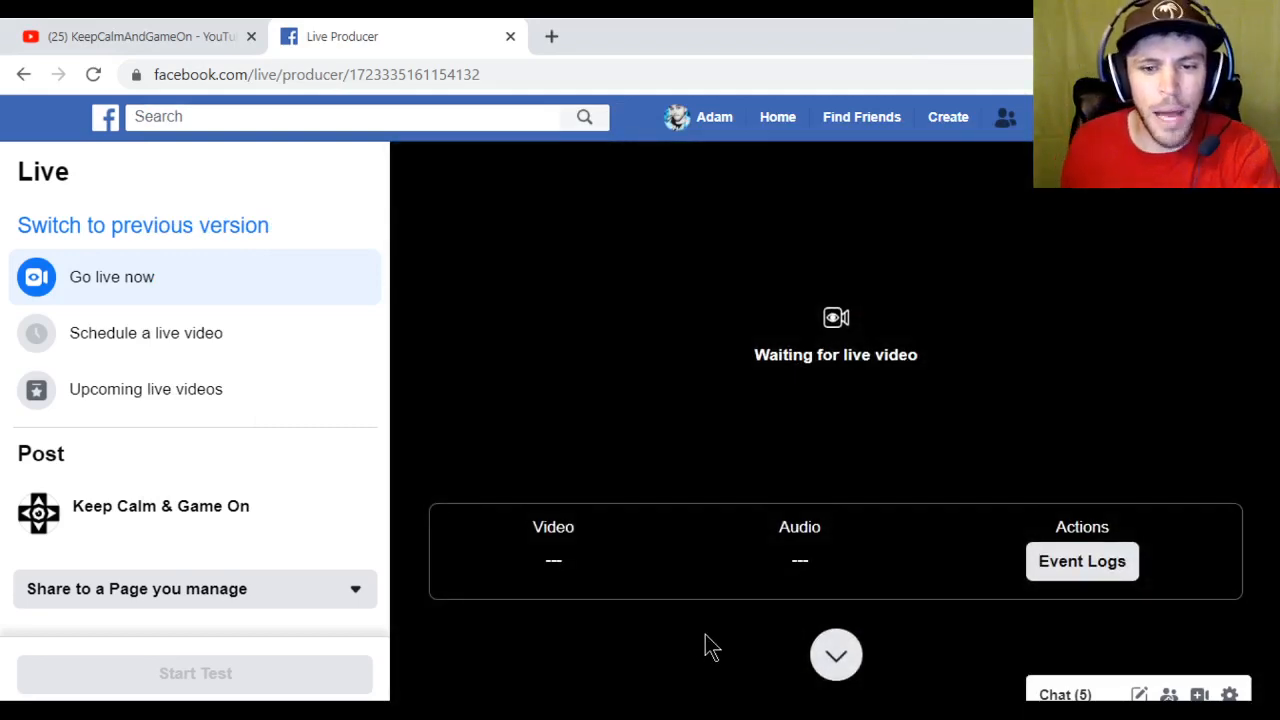
mouse_move(762, 550)
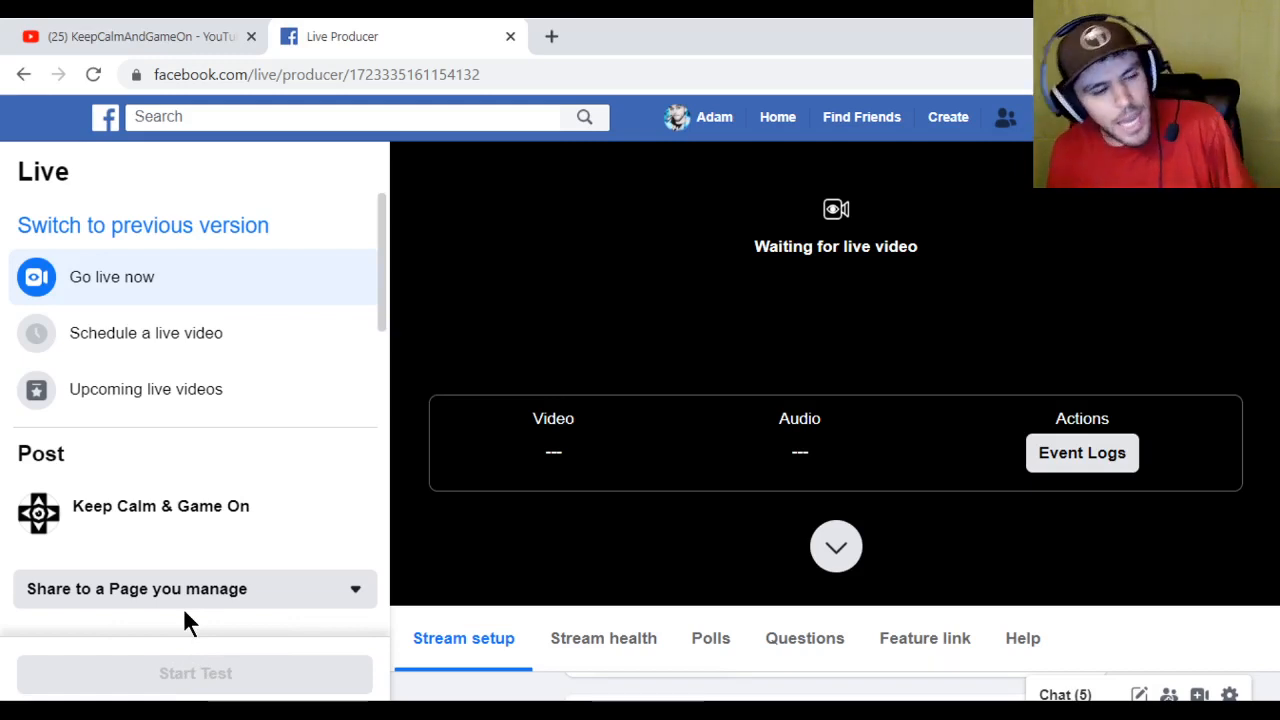
mouse_move(264, 588)
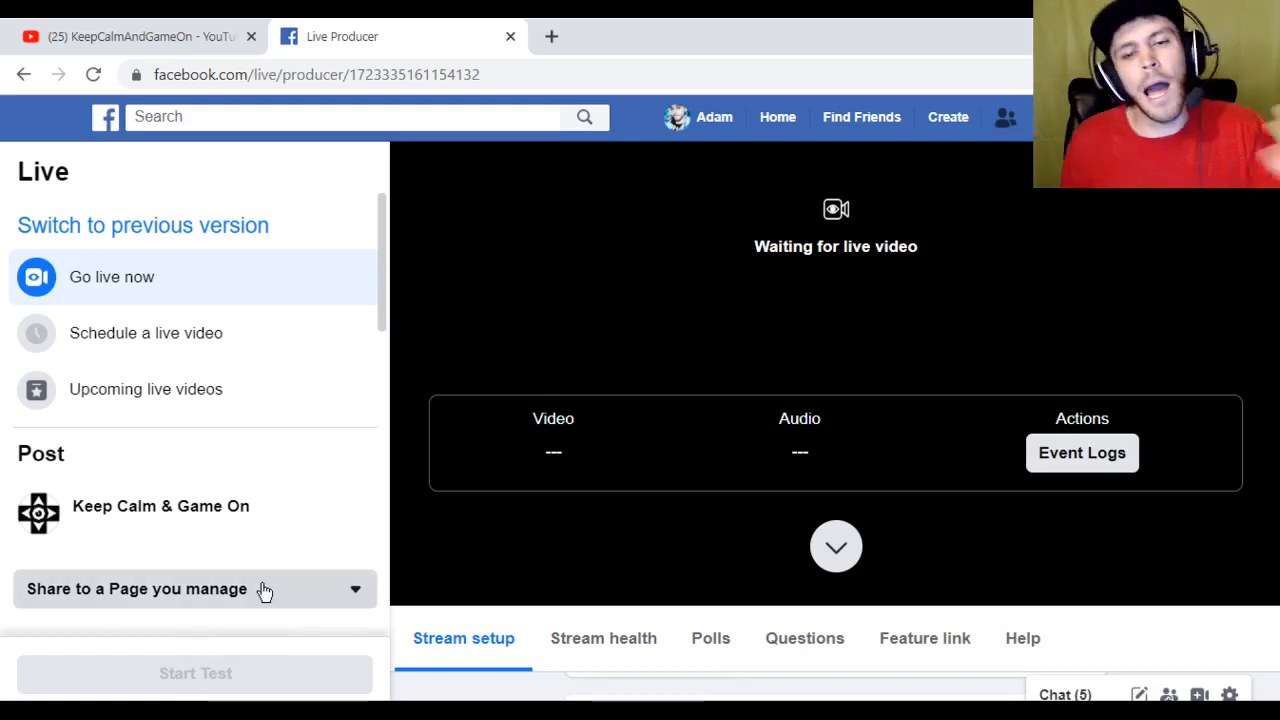
mouse_move(390, 344)
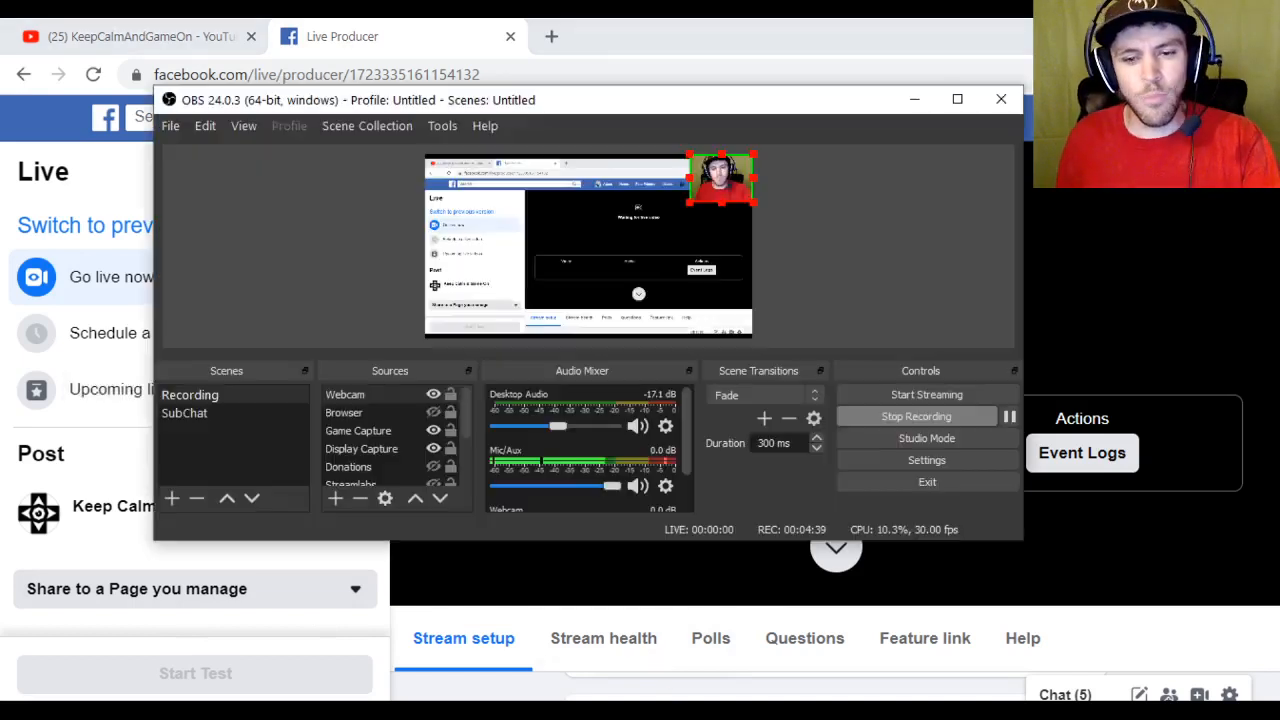
Step: Reopen OBS Settings on the Stream page to verify the Custom server URL and key
left_click(170, 124)
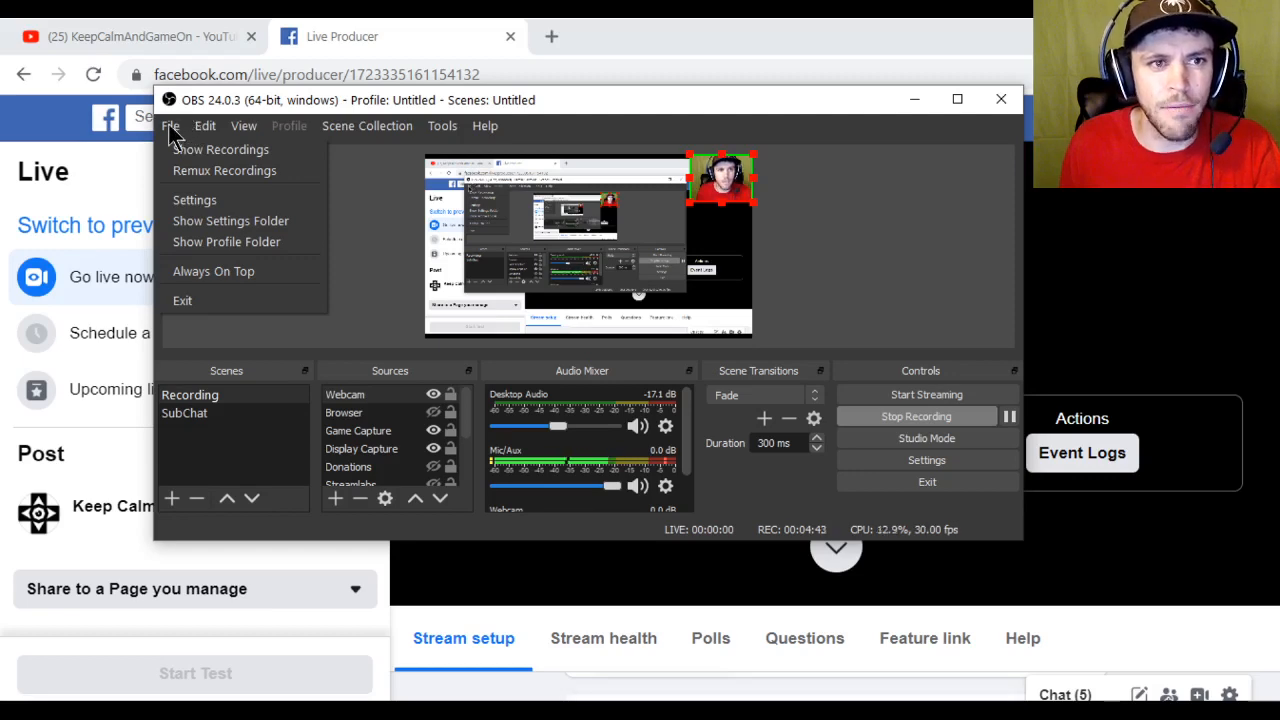
left_click(220, 204)
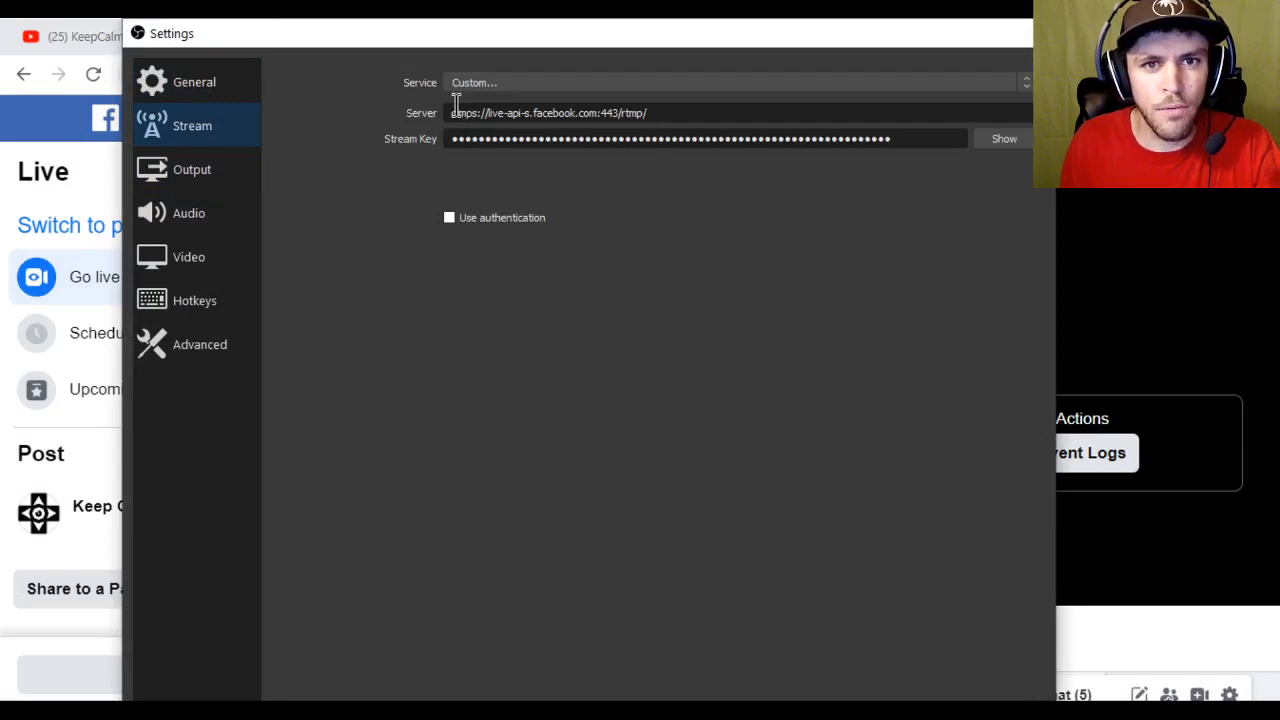
mouse_move(948, 420)
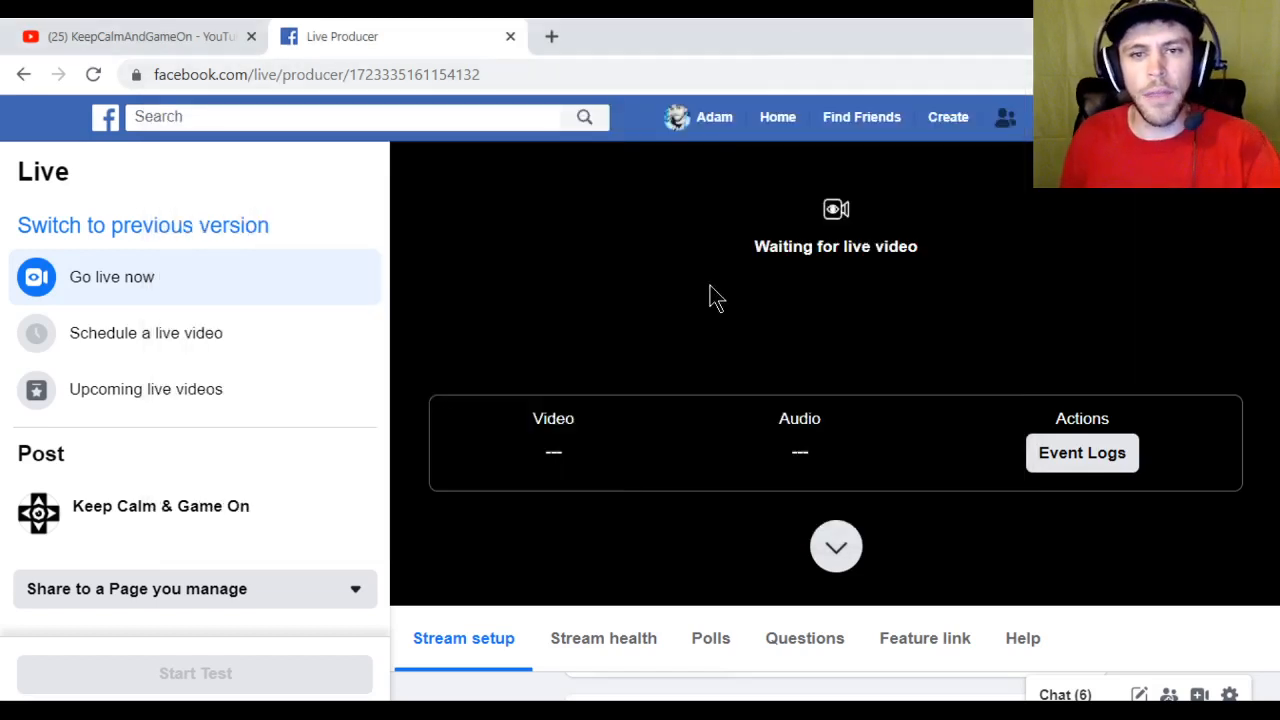
mouse_move(900, 322)
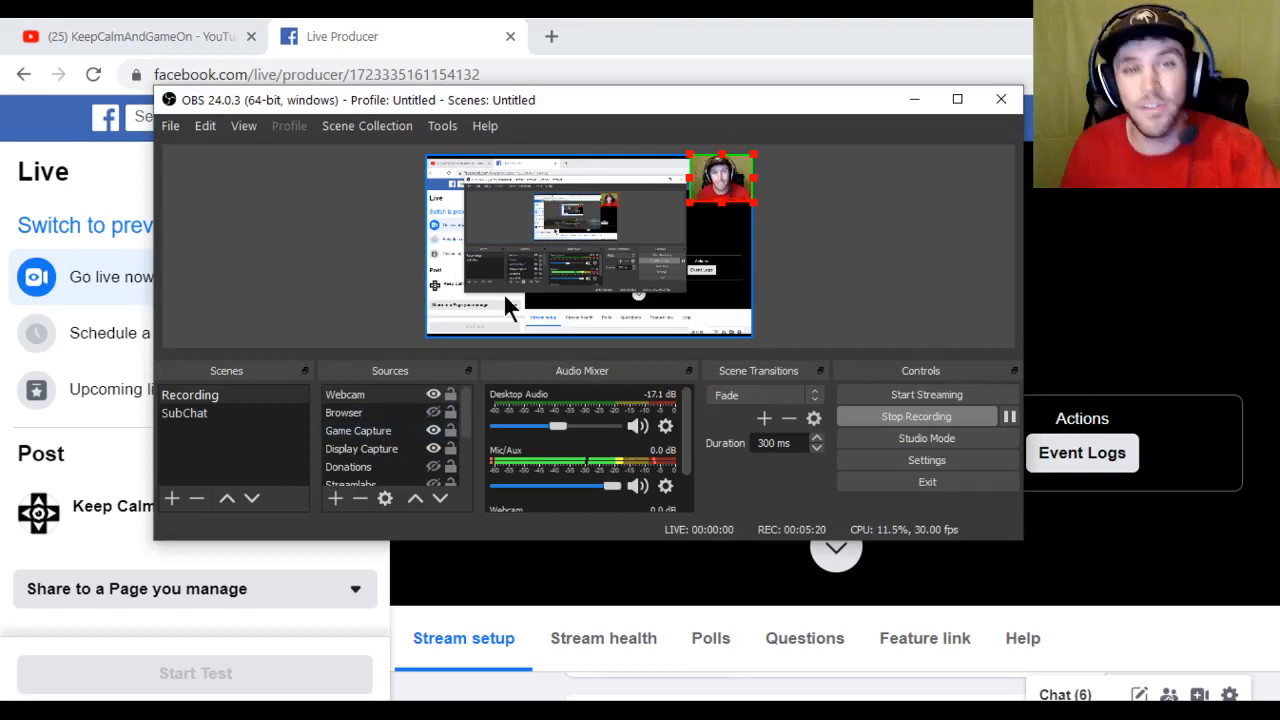
mouse_move(510, 552)
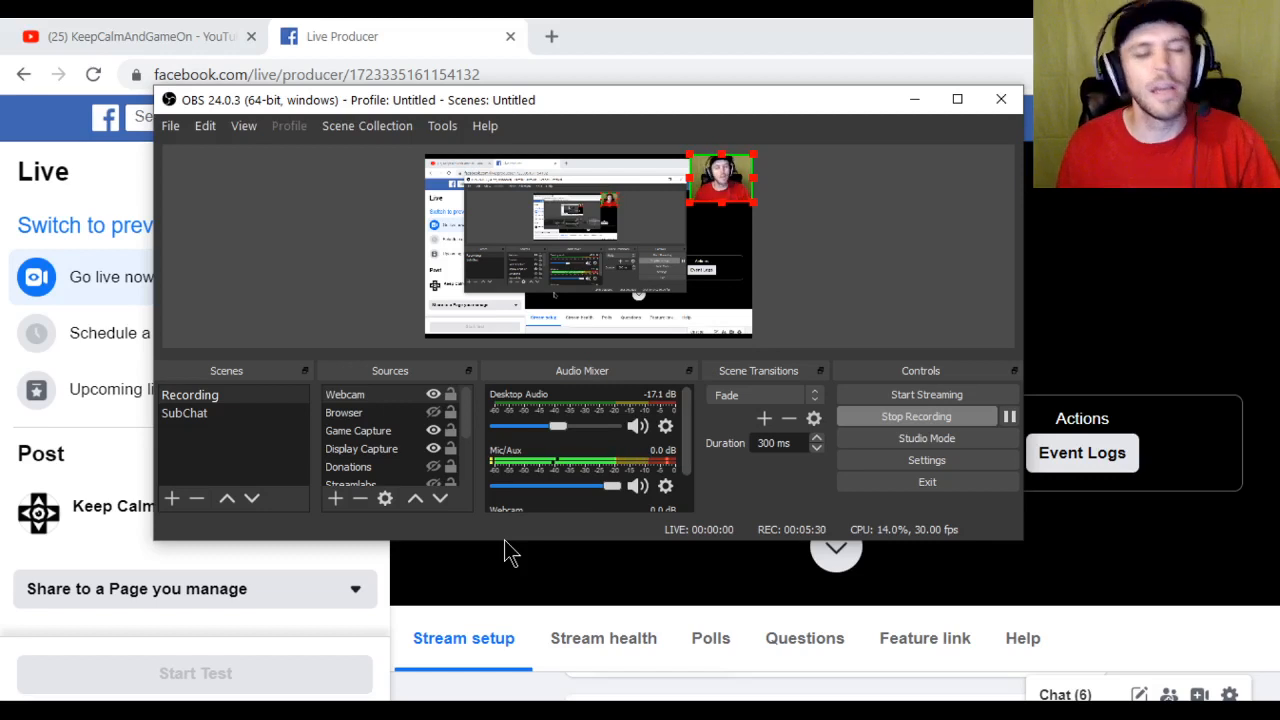
mouse_move(540, 584)
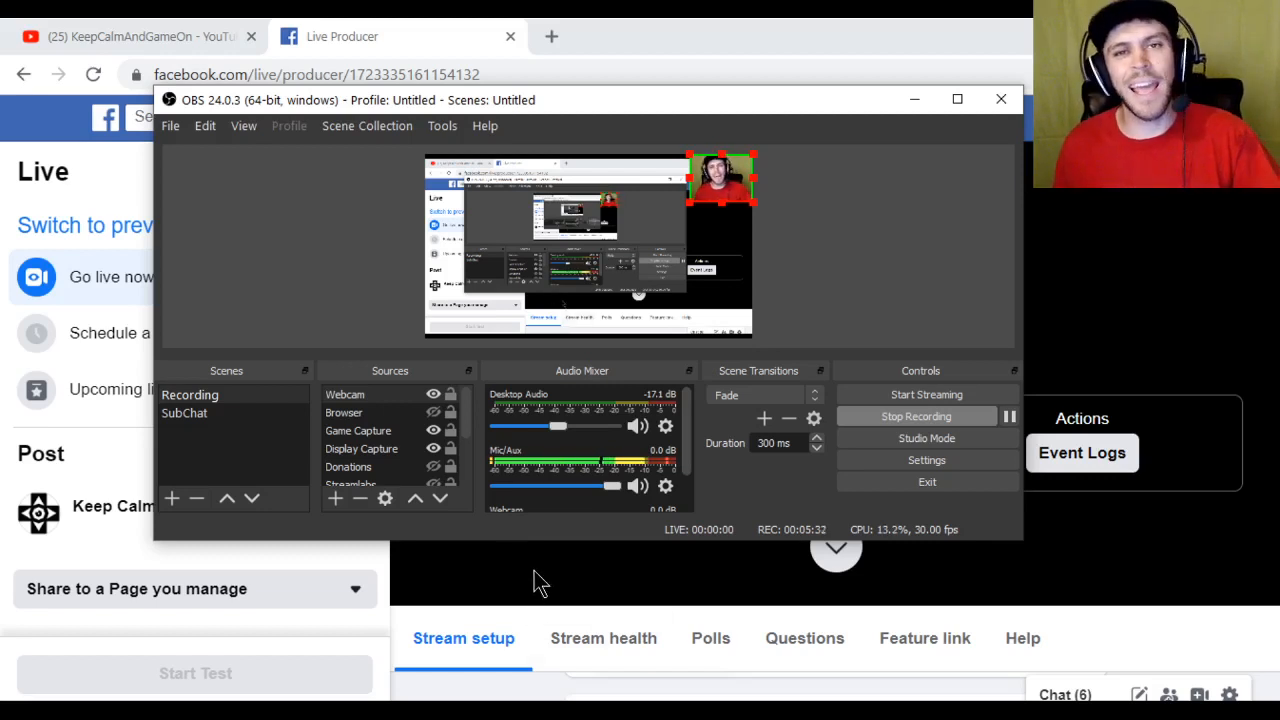